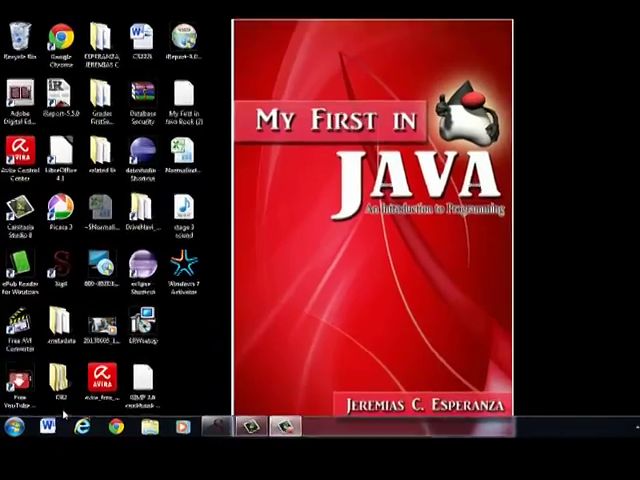
Launch Eclipse and open the C:\MyFirstInJava workspace
{"action": "left_click", "coordinate": [18, 460]}
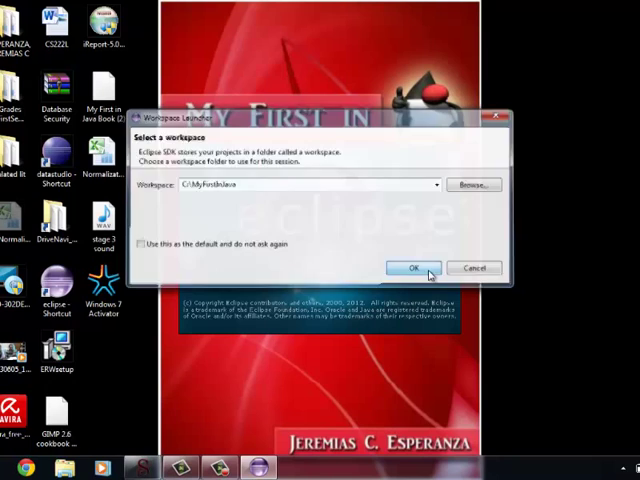
{"action": "left_click", "coordinate": [414, 268]}
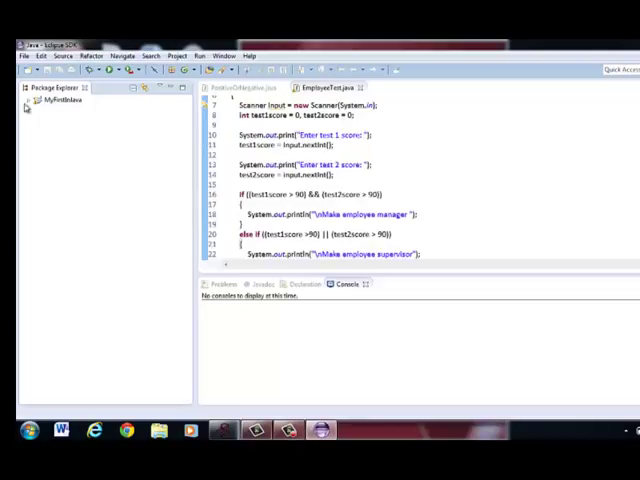
Create a new class AirFare in javaPackage under the MyFirstInJava src folder
{"action": "left_click", "coordinate": [32, 100]}
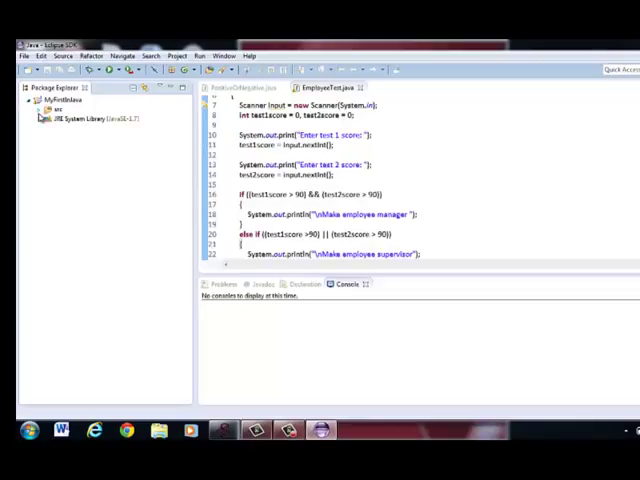
{"action": "left_click", "coordinate": [40, 108]}
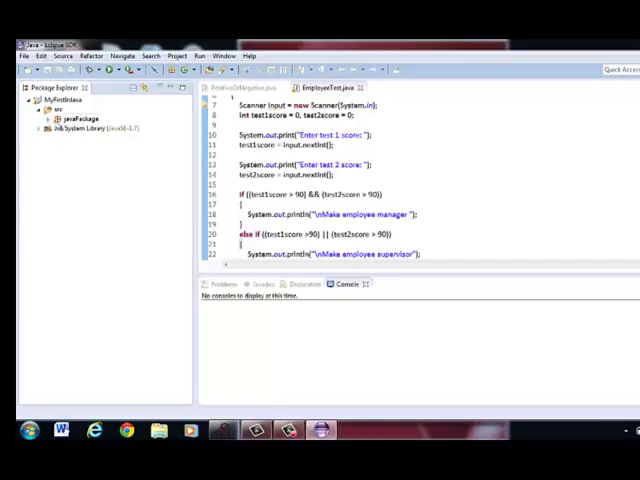
{"action": "left_click", "coordinate": [76, 118]}
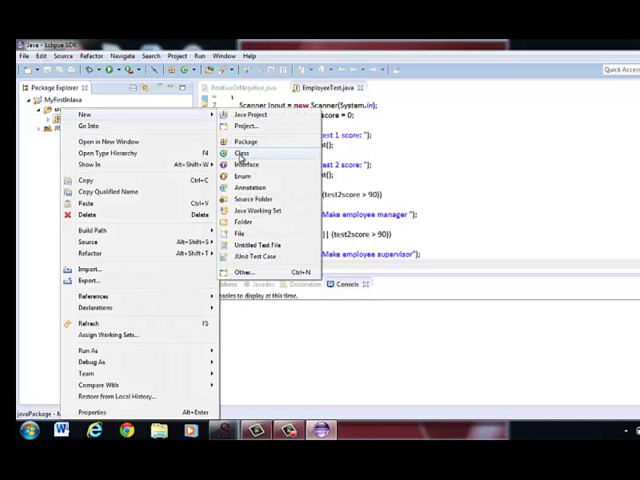
{"action": "left_click", "coordinate": [238, 140]}
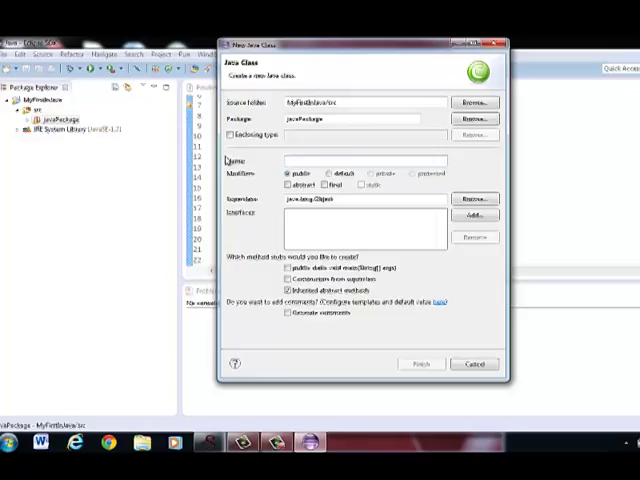
{"action": "type", "text": "A"}
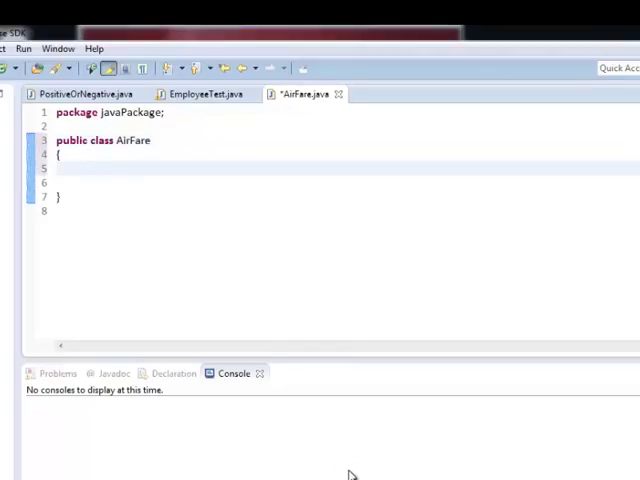
Add a main method whose first line is Scanner Input = new Scanner(System.in);
{"action": "type", "text": "public s"}
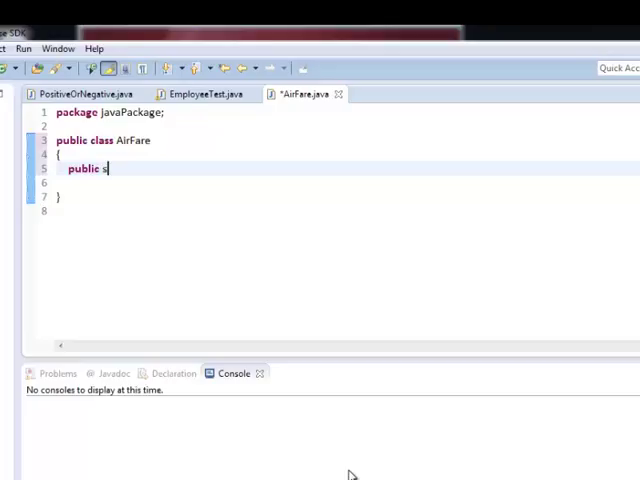
{"action": "type", "text": "tatic void main(String[] args)"}
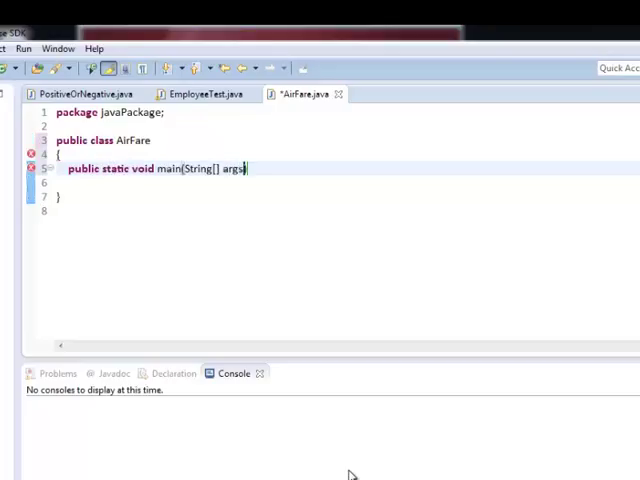
{"action": "key", "text": "Return"}
{"action": "type", "text": "{"}
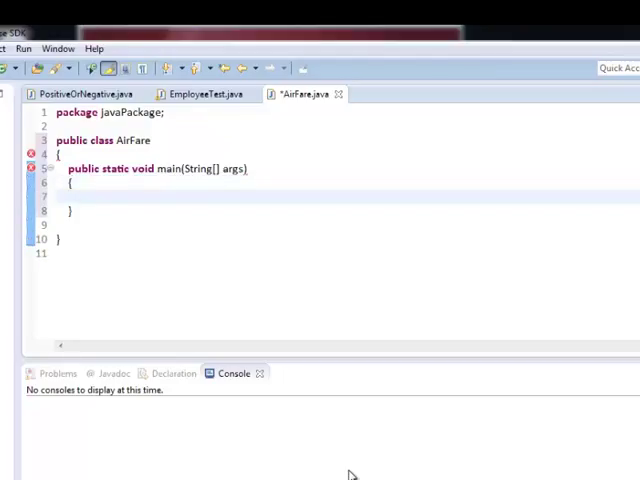
{"action": "type", "text": "Scanner Input = new Scanner(System"}
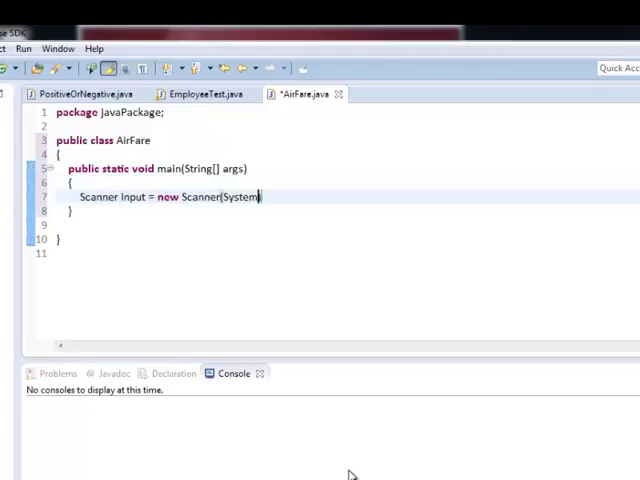
{"action": "type", "text": ".In"}
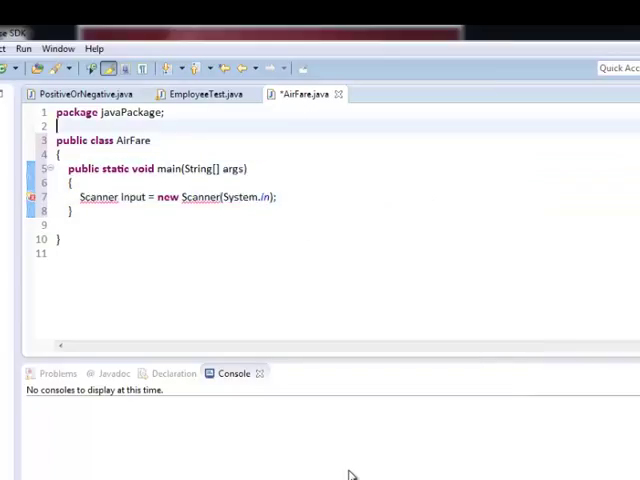
Import java.util.Scanner and declare DecimalFormat df = new DecimalFormat("###,###.00");
{"action": "type", "text": "impo"}
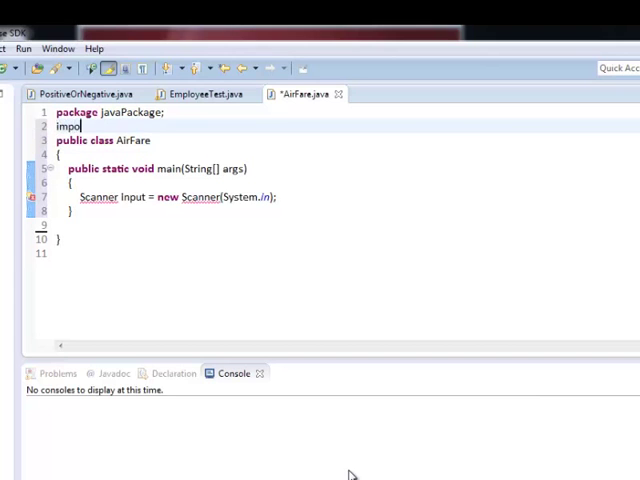
{"action": "type", "text": "rt java.util.Sca"}
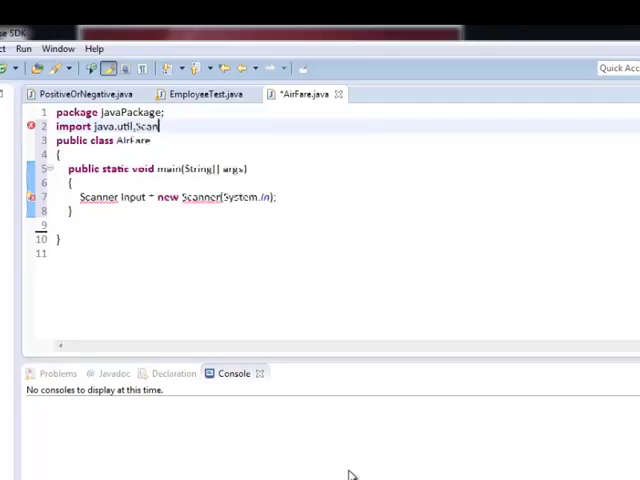
{"action": "type", "text": "ner;"}
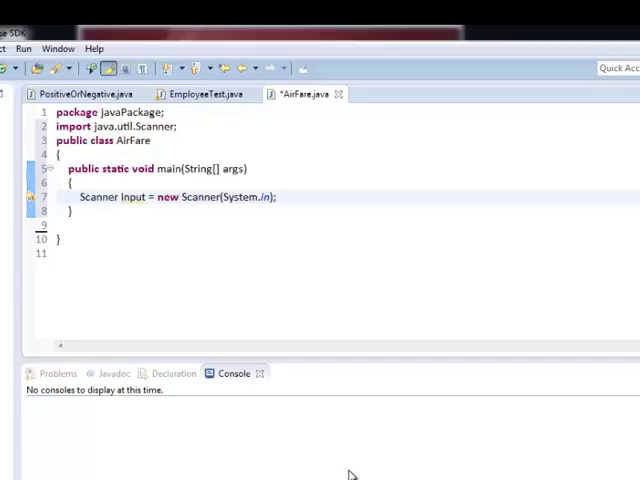
{"action": "type", "text": "D"}
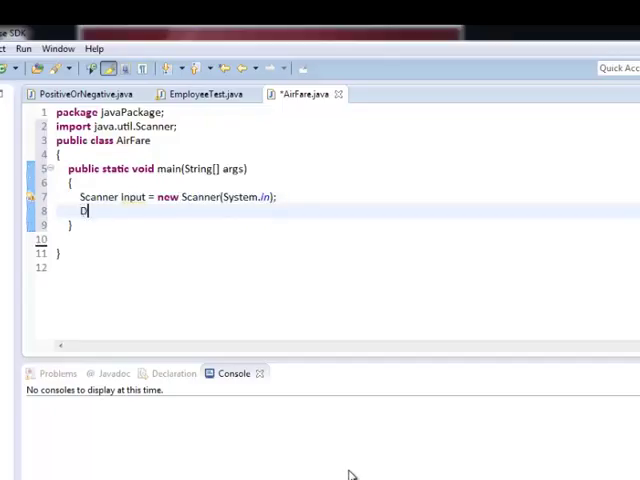
{"action": "type", "text": "DecimalFormat df = new DecimalFormat(\"###,###."}
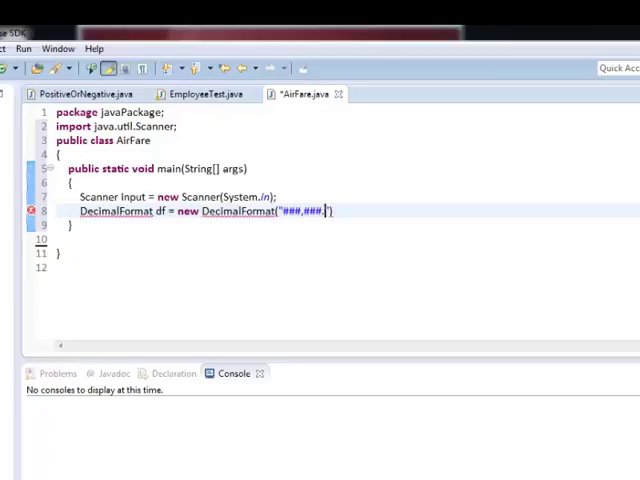
{"action": "type", "text": ".00"}
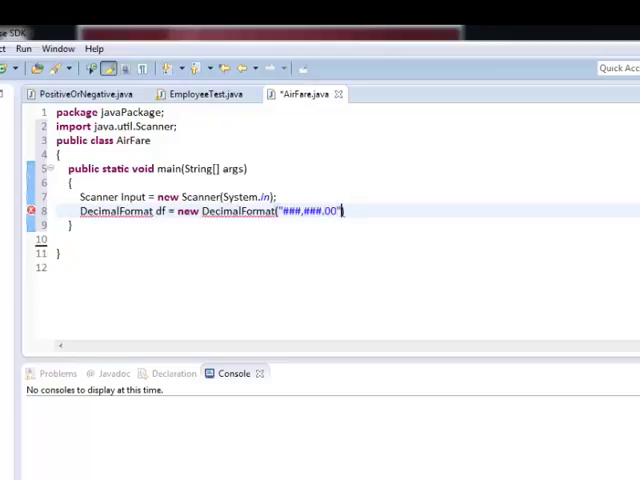
{"action": "type", "text": ")"}
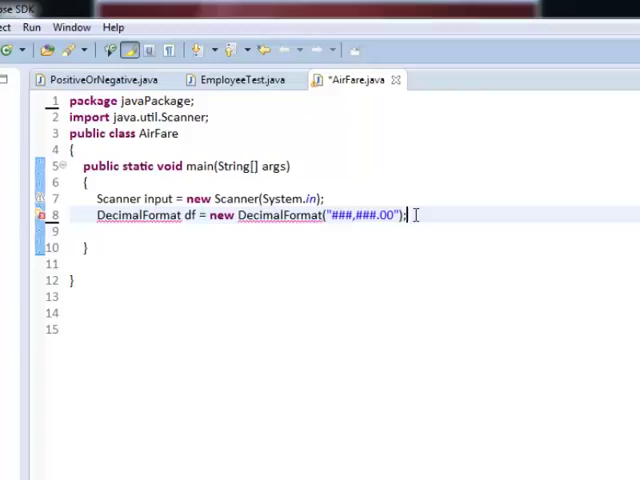
Add import java.text.DecimalFormat; on a new line below the package declaration
{"action": "left_click", "coordinate": [326, 198]}
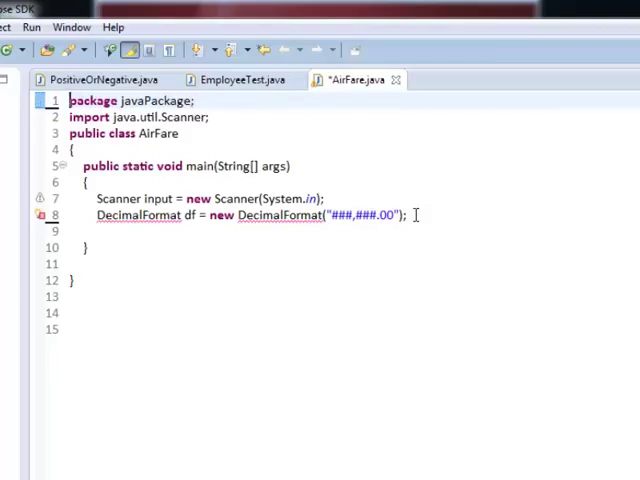
{"action": "key", "text": "Return"}
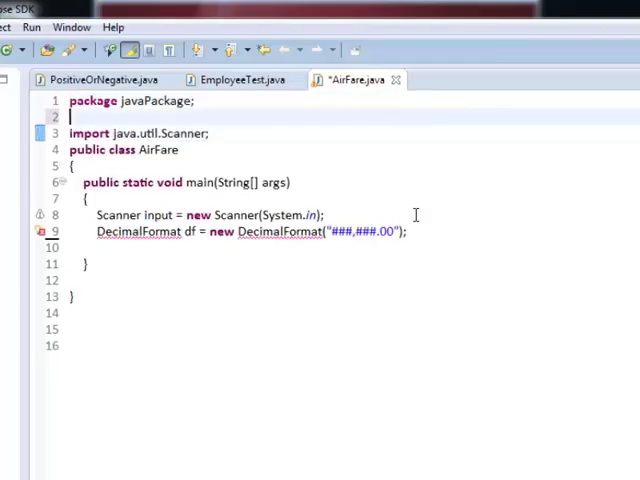
{"action": "type", "text": "import"}
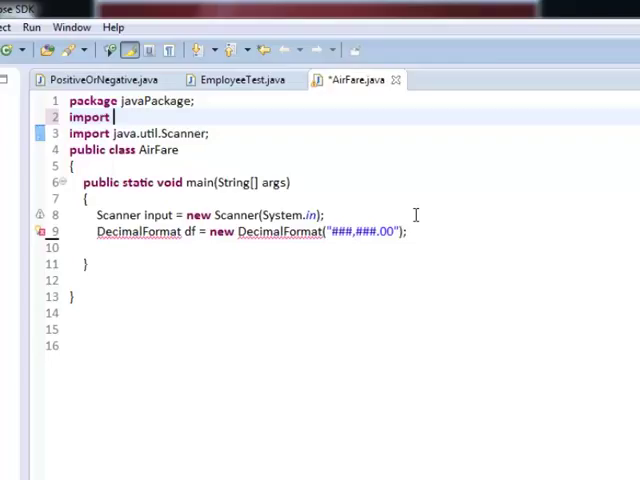
{"action": "type", "text": "java.text.DecimalFormat"}
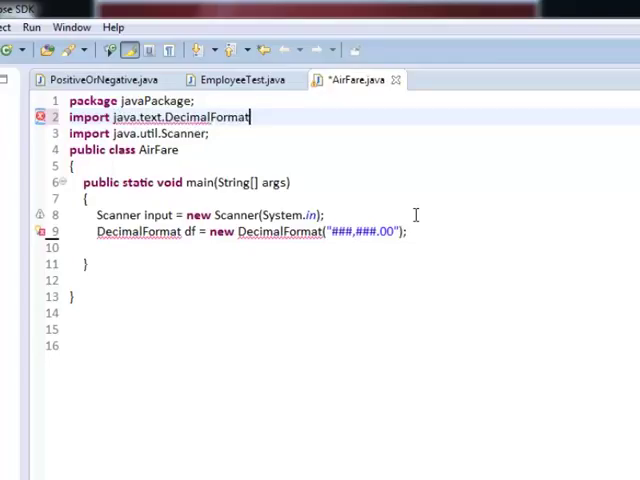
{"action": "type", "text": ";"}
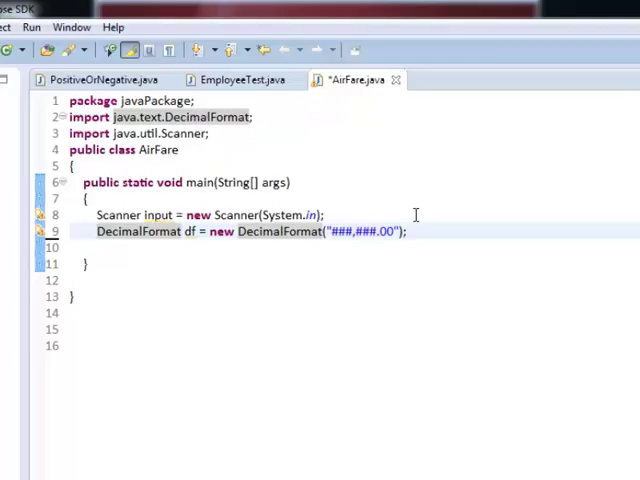
{"action": "key", "text": "Return"}
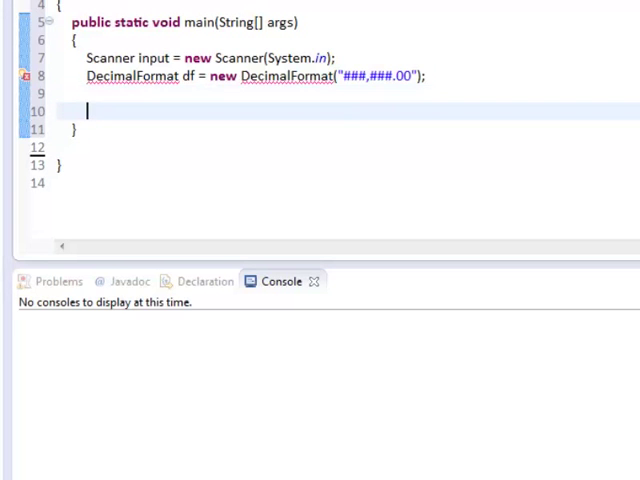
Under an inputs comment, print "Enter fare amount" and read fare with input.nextDouble()
{"action": "type", "text": "//Acc"}
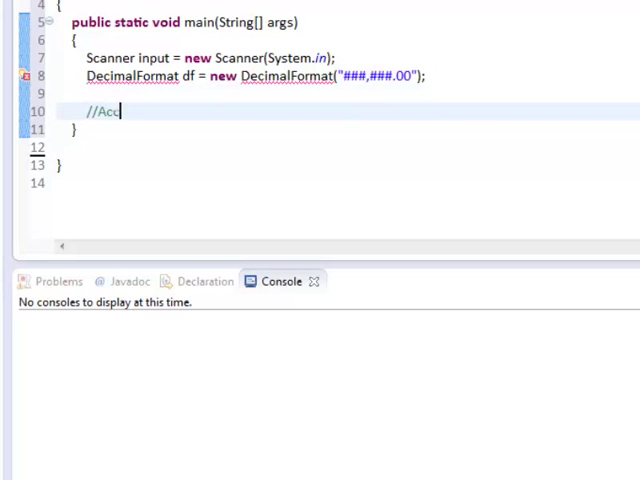
{"action": "type", "text": "ept the inputs of the"}
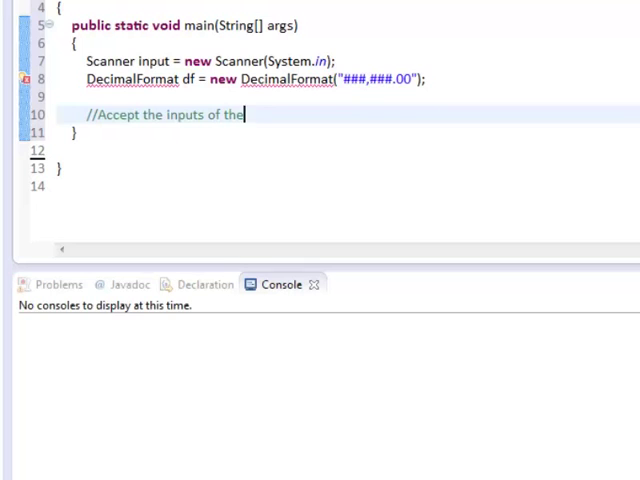
{"action": "type", "text": "program"}
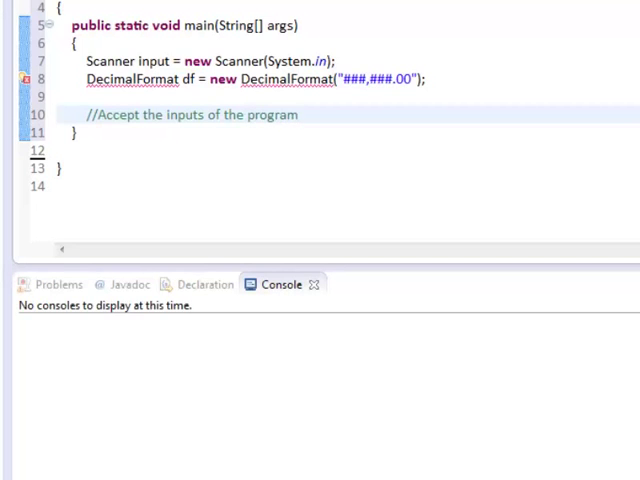
{"action": "key", "text": "Return"}
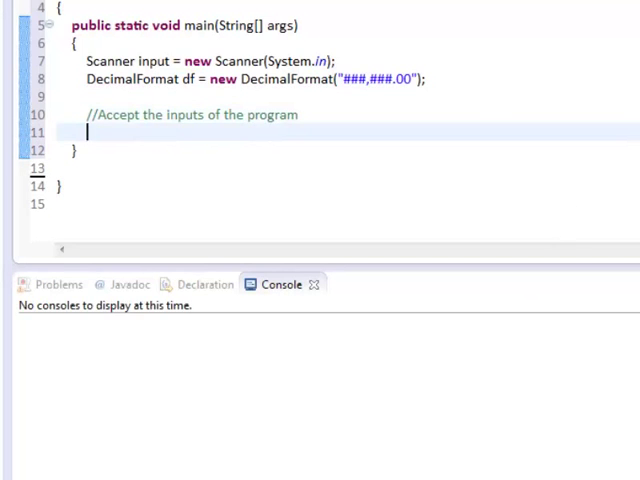
{"action": "scroll", "scroll_direction": "up", "scroll_amount": 3}
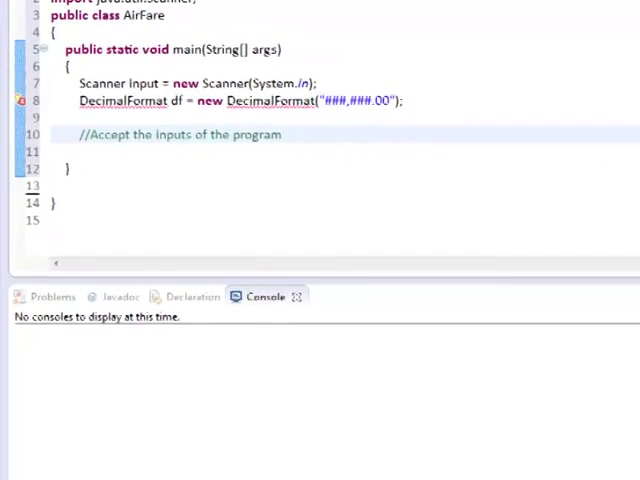
{"action": "type", "text": "S"}
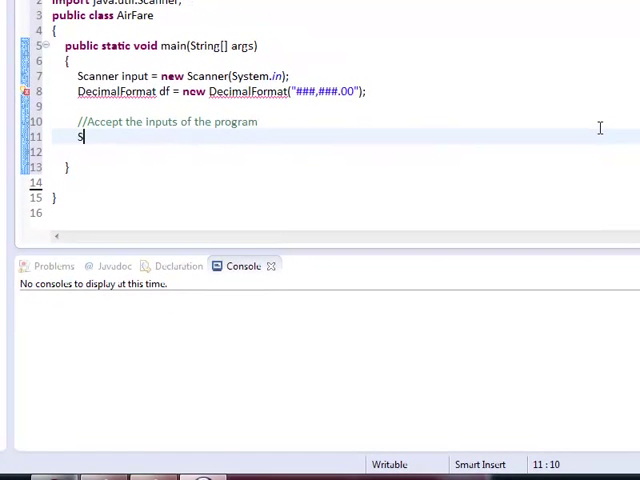
{"action": "type", "text": "ystem.out.print(\"Enter fare amount\");"}
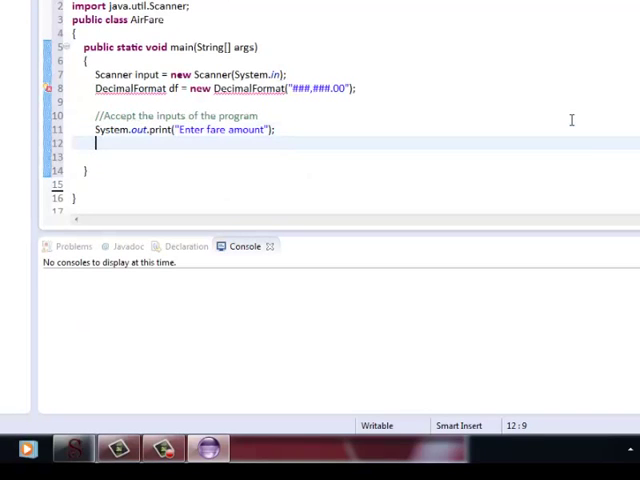
{"action": "type", "text": "fare = input.nextDouble();"}
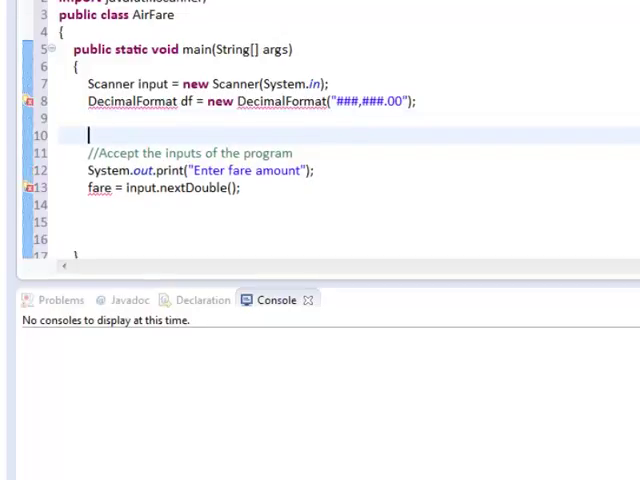
Add a //Declare variables comment with double fare = 0.0 above the inputs
{"action": "type", "text": "/"}
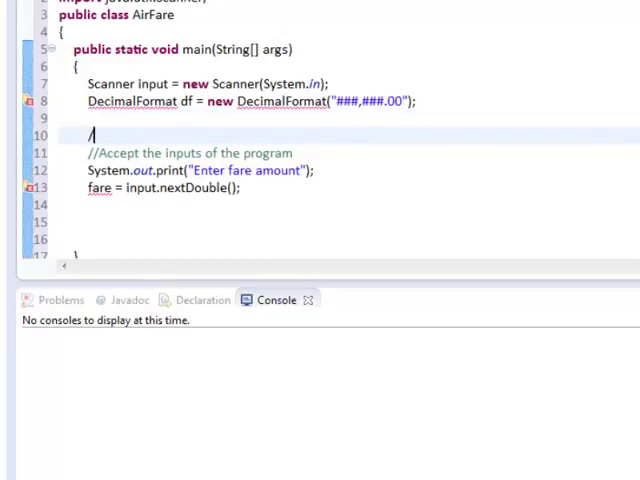
{"action": "type", "text": "//Declare variables"}
{"action": "type", "text": "double"}
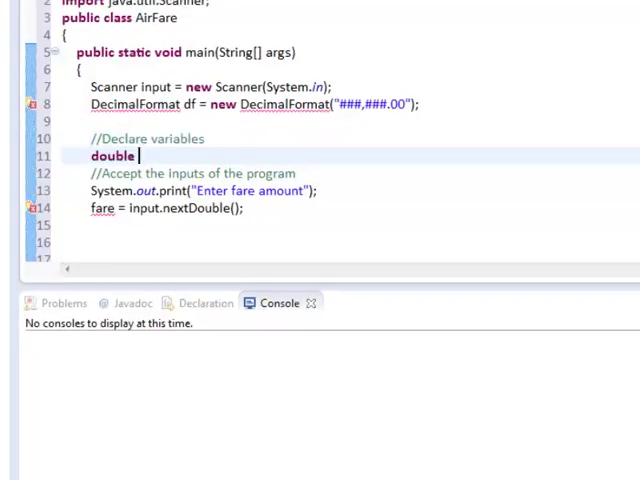
{"action": "type", "text": "fare ="}
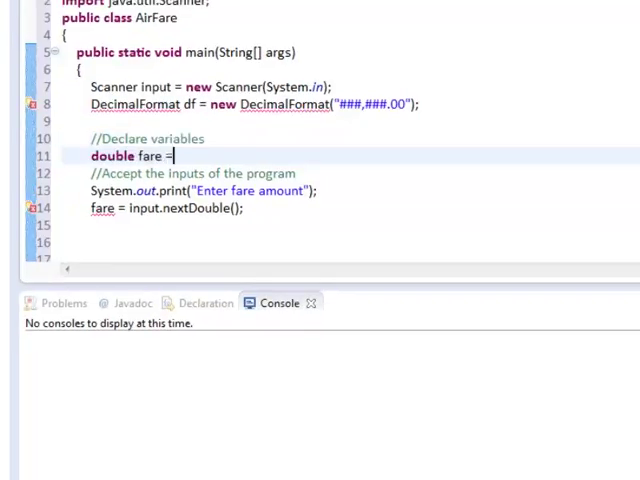
{"action": "type", "text": "0.0;"}
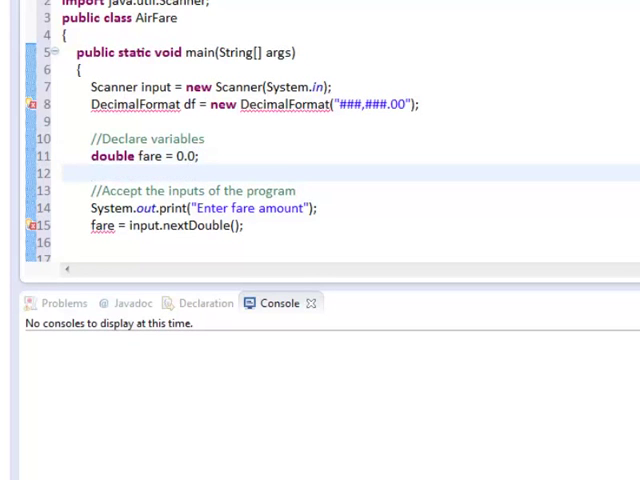
{"action": "scroll", "scroll_direction": "down", "scroll_amount": 3}
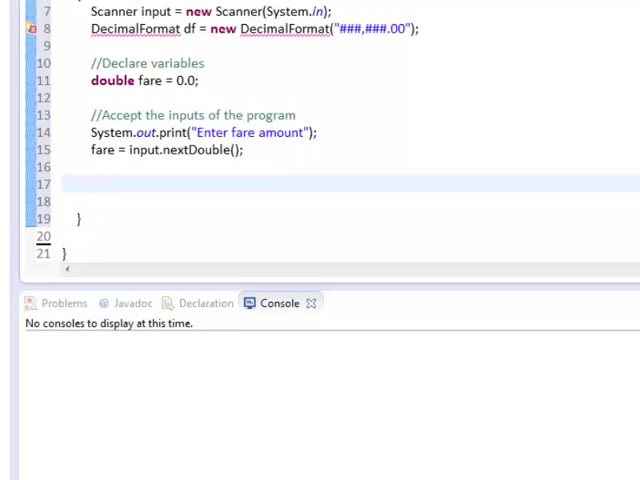
Prompt for customer code [0=Ordinary, 1=Student, 2=Senior], read it with nextInt, and declare int custCode = 0
{"action": "type", "text": "System.out.print(\"Enter customer code [0=Ordinary, 1=Student, 2=Senior] : \");"}
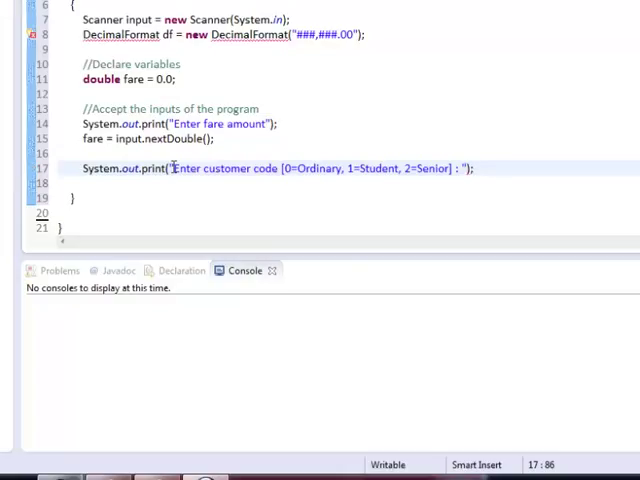
{"action": "type", "text": "custCode = input.nextInt();"}
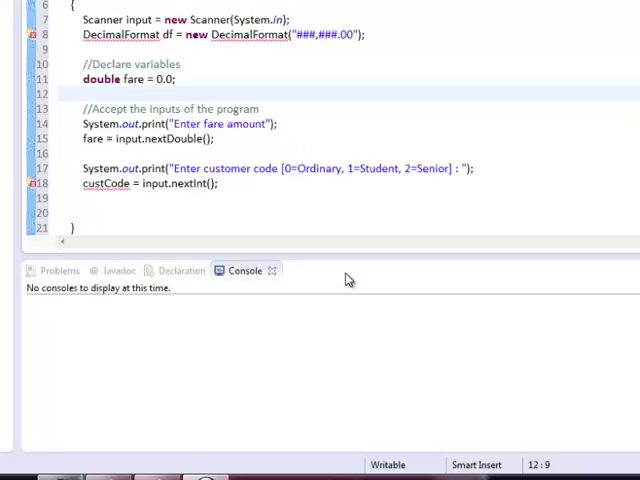
{"action": "type", "text": "int cu"}
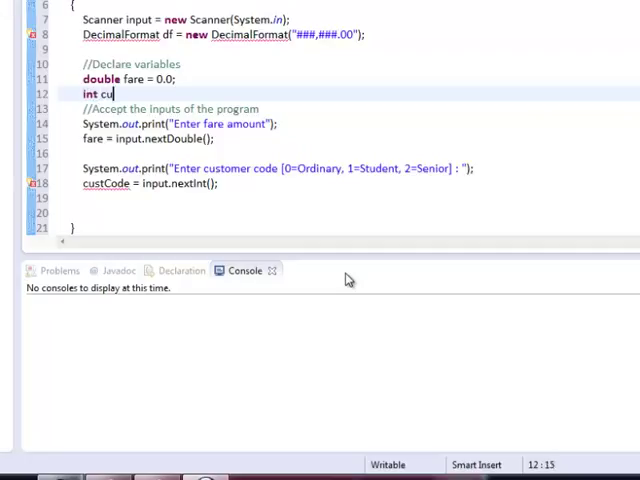
{"action": "type", "text": "stCode ="}
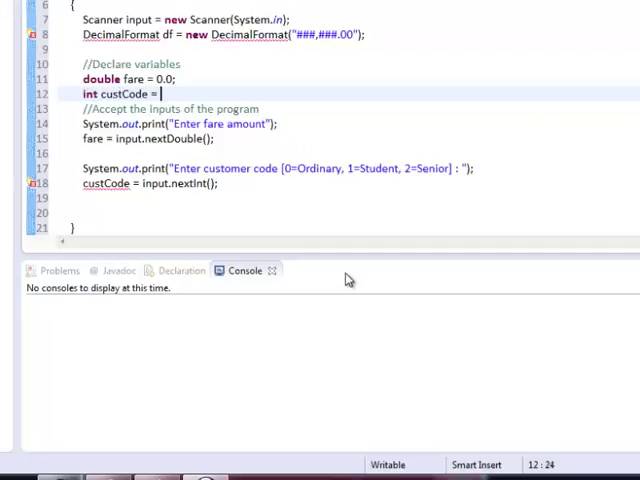
{"action": "type", "text": "0;"}
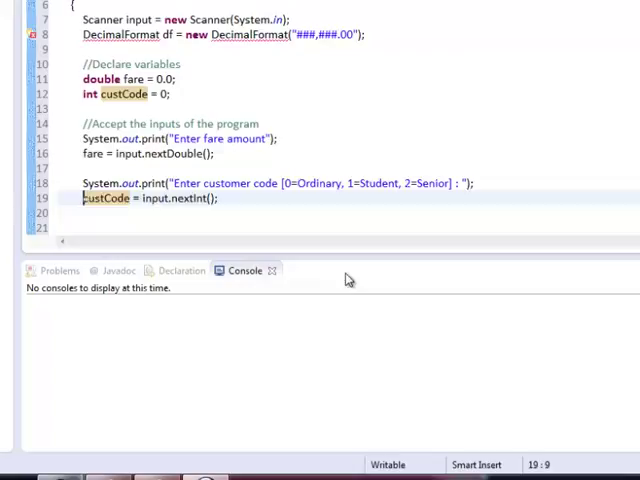
Start a switch (custCode) block with a case 0: label
{"action": "type", "text": "s"}
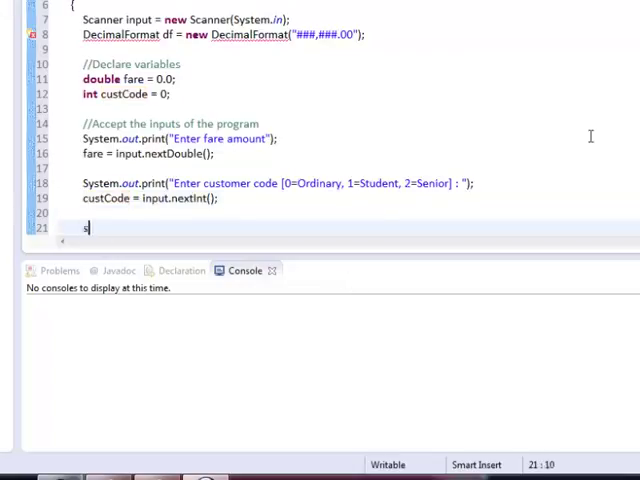
{"action": "type", "text": "witch ("}
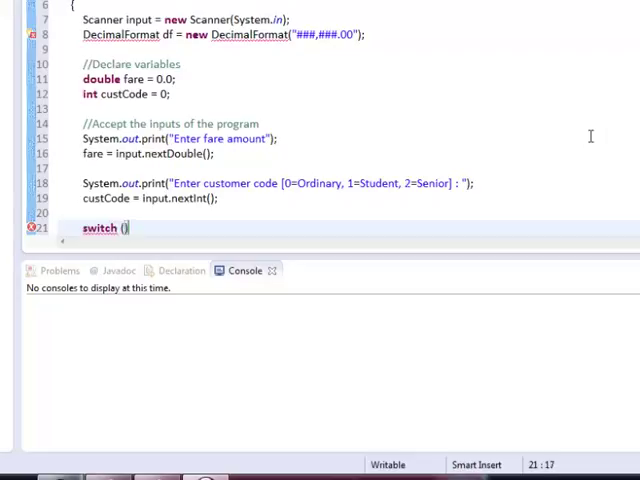
{"action": "type", "text": "cus"}
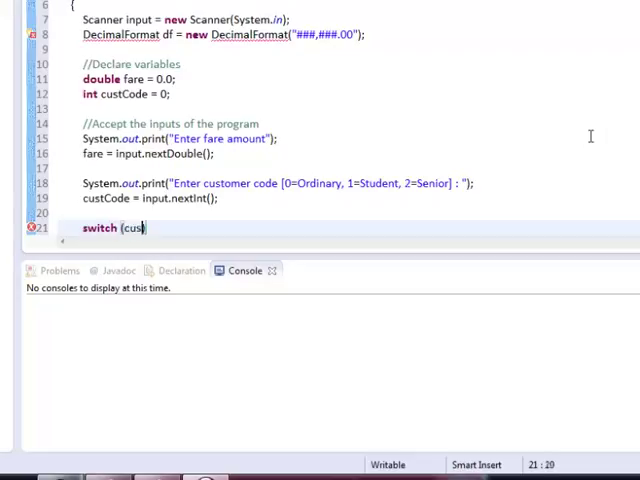
{"action": "type", "text": "tCode"}
{"action": "type", "text": "{"}
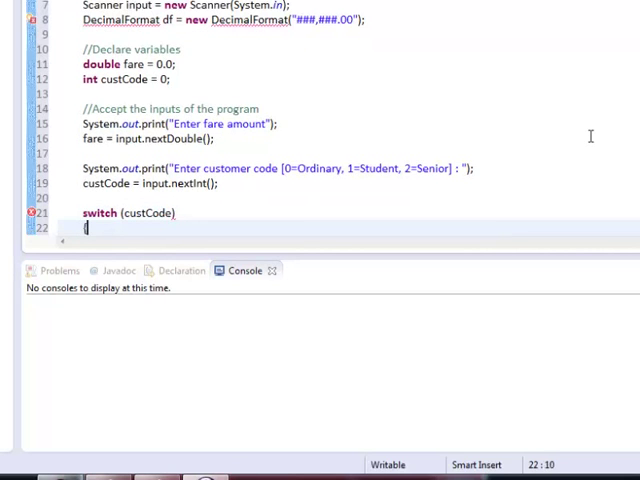
{"action": "key", "text": "Return"}
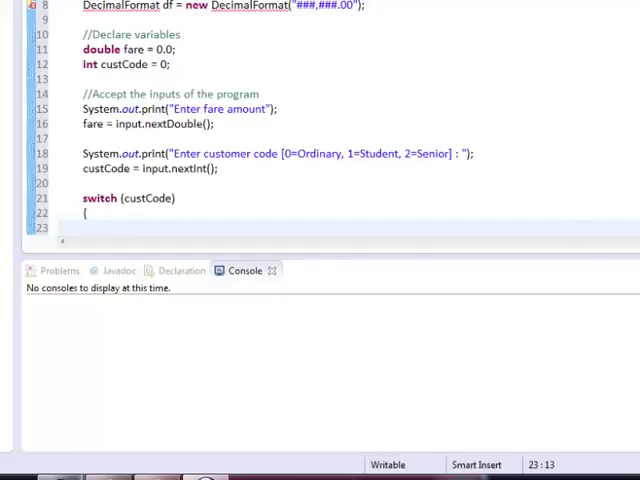
{"action": "type", "text": "cas"}
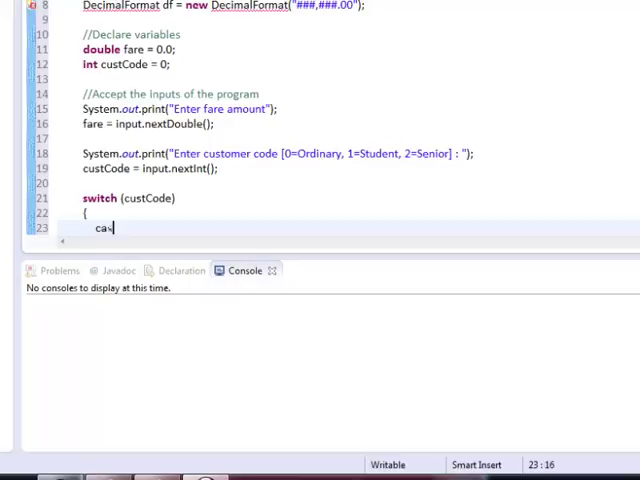
{"action": "type", "text": "se"}
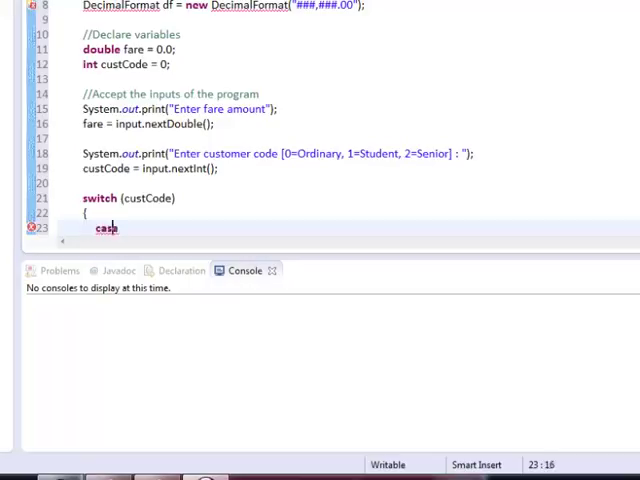
{"action": "type", "text": "0"}
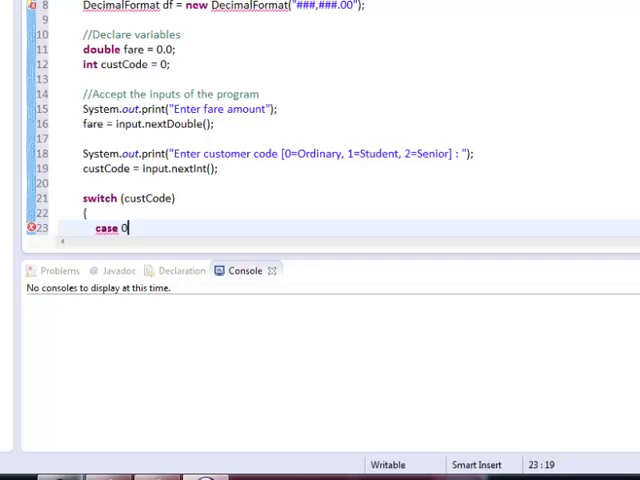
{"action": "type", "text": ":"}
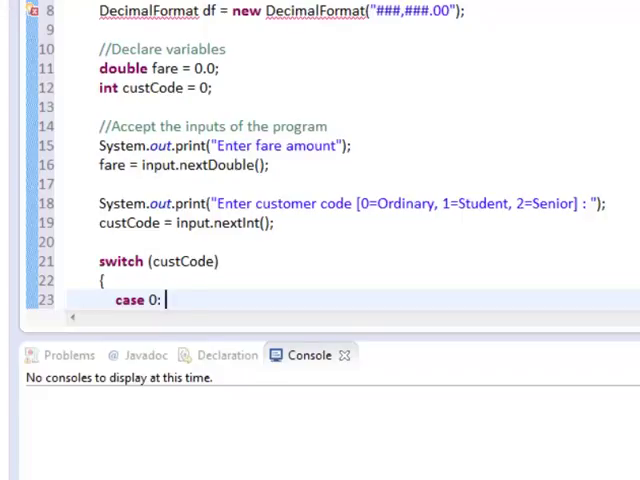
In case 0 set customer = "ordinary" and discRate = 0.0
{"action": "type", "text": "customer = \"ordinary\";"}
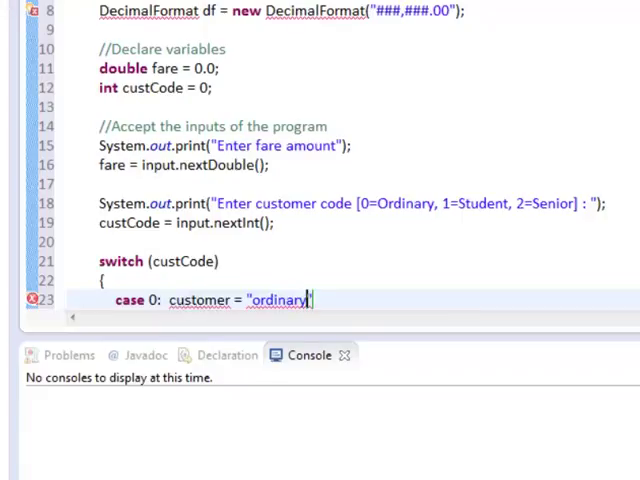
{"action": "type", "text": ";"}
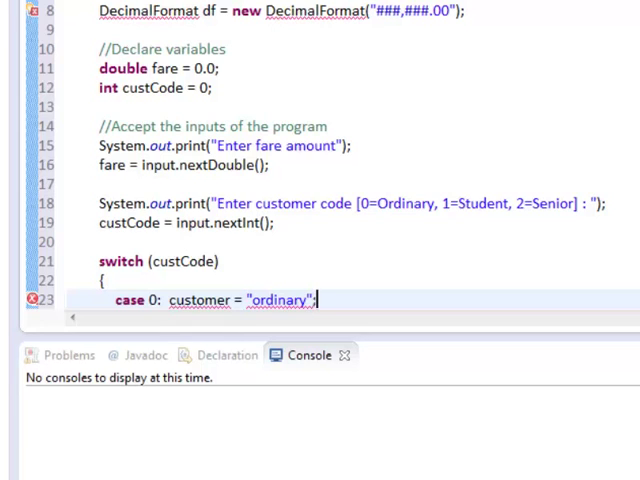
{"action": "key", "text": "Return"}
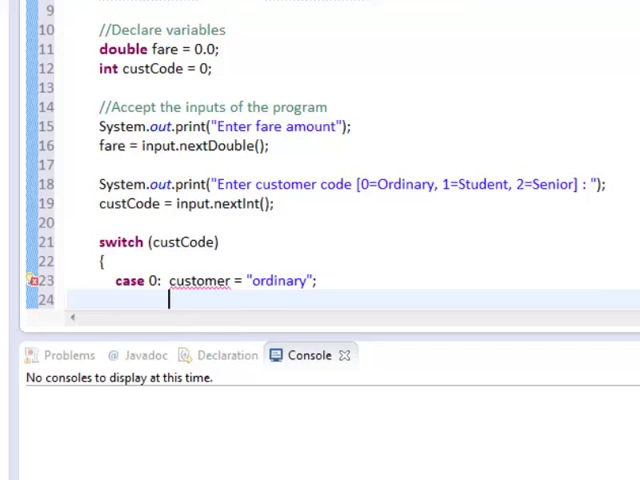
{"action": "type", "text": "discRate = 0."}
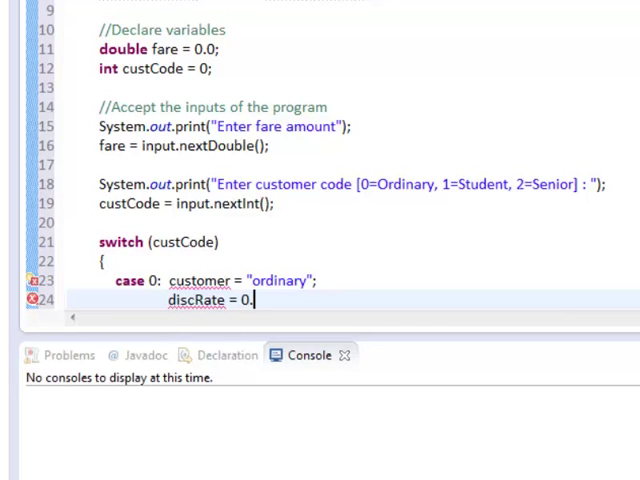
{"action": "type", "text": "0;"}
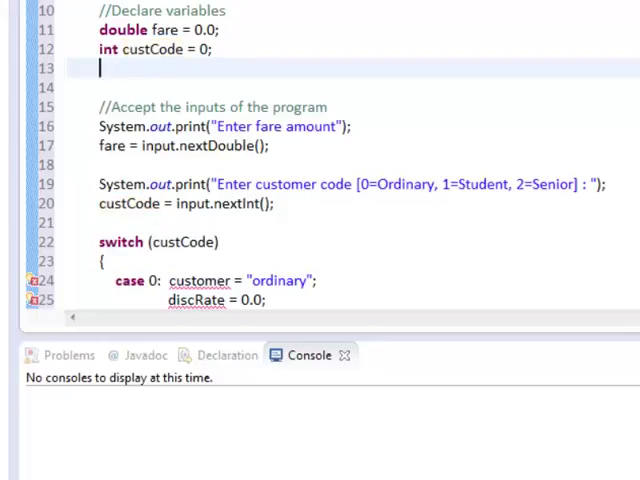
Declare String customer = "" and double discRate = 0.0 under custCode
{"action": "type", "text": "S"}
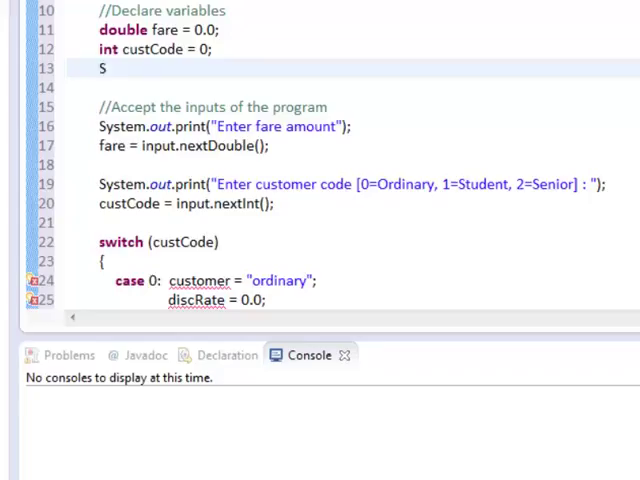
{"action": "type", "text": "tring customer =\"\";"}
{"action": "type", "text": "double d"}
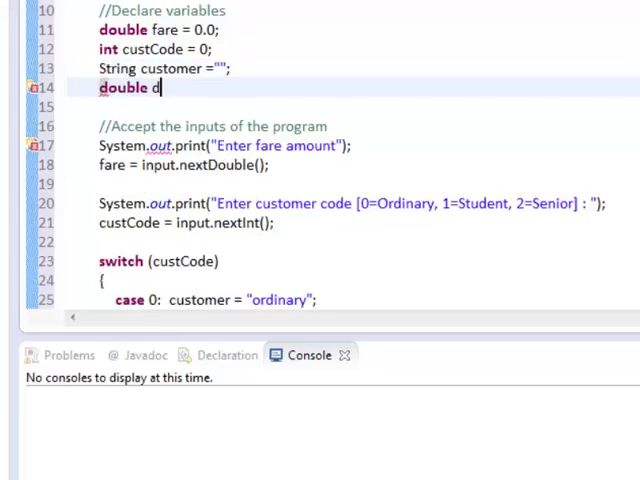
{"action": "type", "text": "isc"}
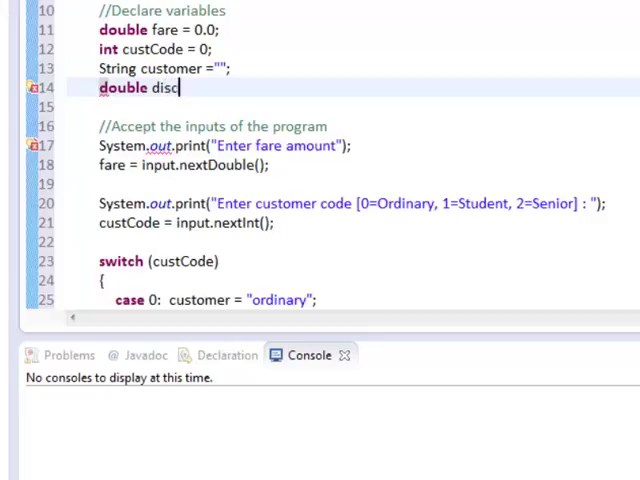
{"action": "type", "text": "Rate ="}
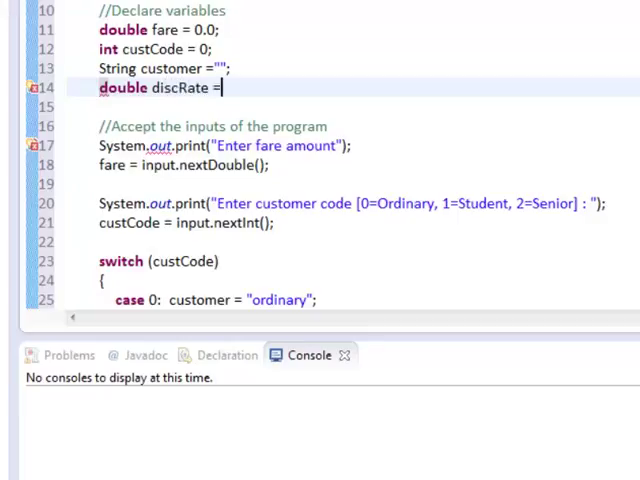
{"action": "type", "text": "0.0;"}
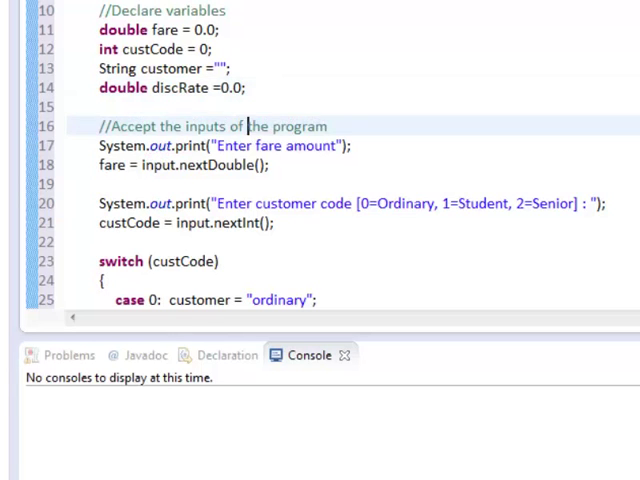
{"action": "scroll", "scroll_direction": "down", "scroll_amount": 3}
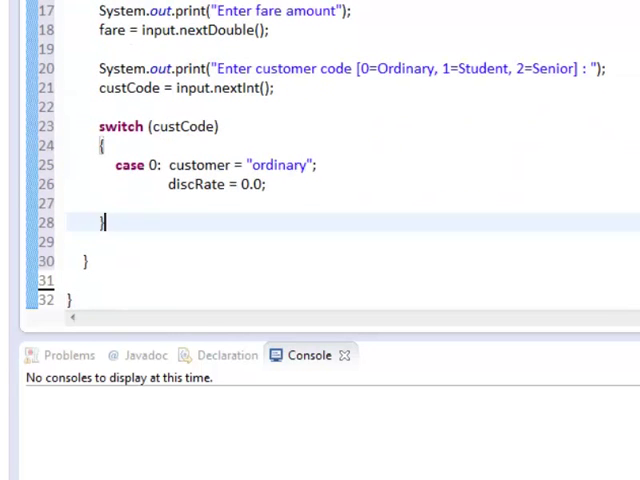
Add break to case 0, then case 1 setting customer "student", discRate 0.1 and break
{"action": "left_click", "coordinate": [264, 184]}
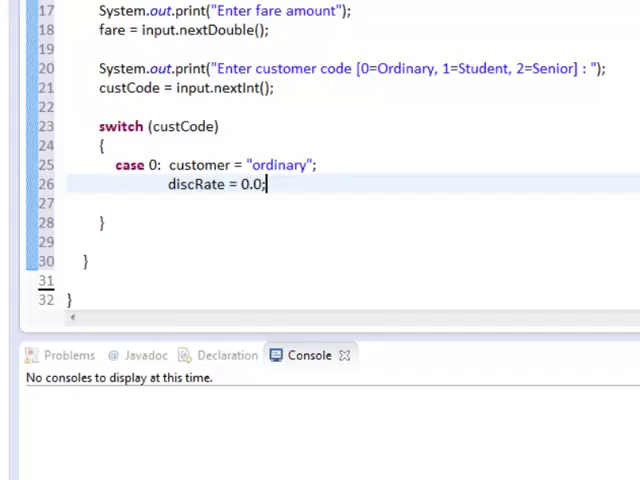
{"action": "type", "text": "break;"}
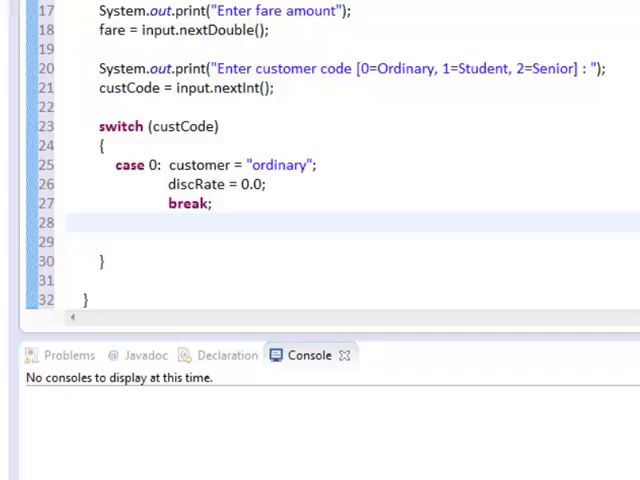
{"action": "left_click", "coordinate": [116, 222]}
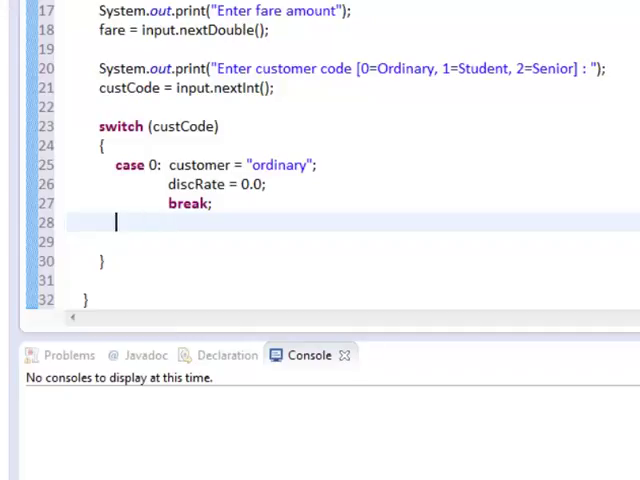
{"action": "type", "text": "case"}
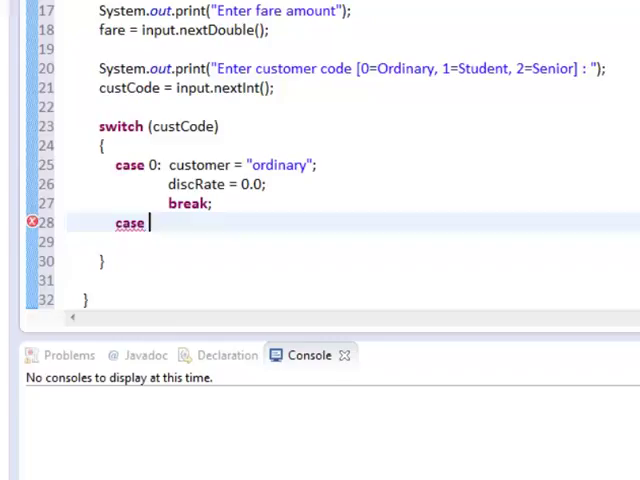
{"action": "type", "text": "1"}
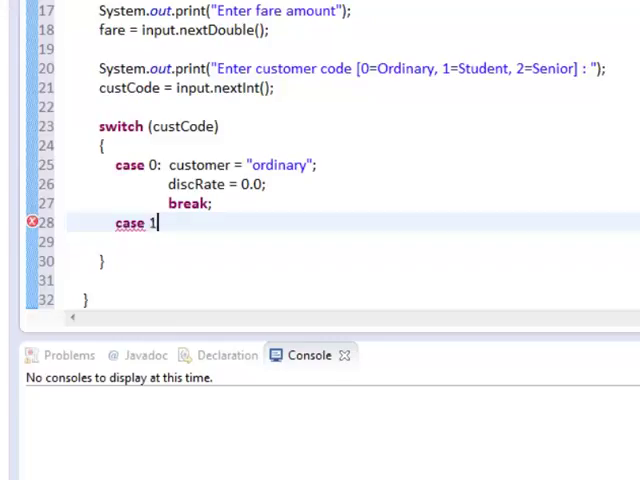
{"action": "type", "text": ":"}
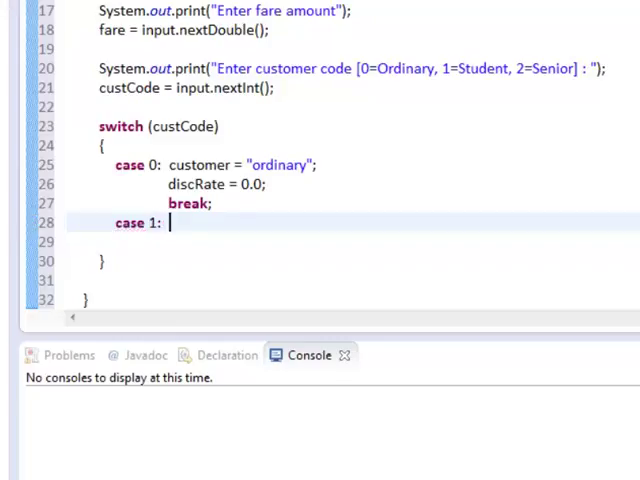
{"action": "type", "text": "customer = \"student\";"}
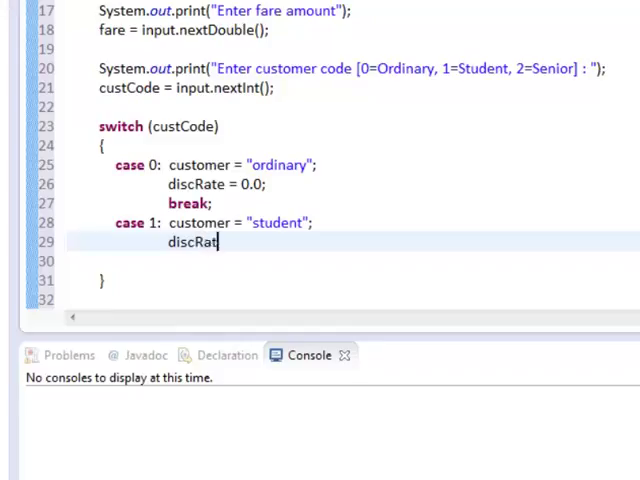
{"action": "type", "text": "e ="}
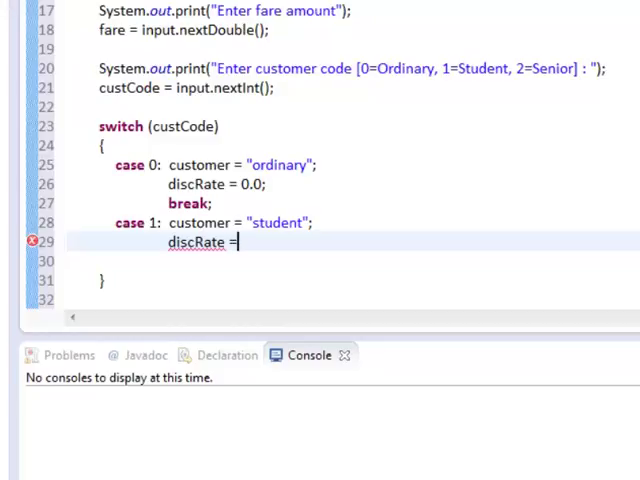
{"action": "type", "text": "0.1;"}
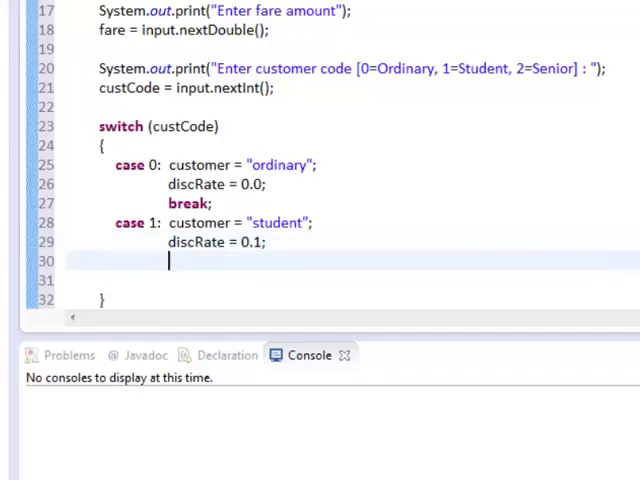
{"action": "type", "text": "break;"}
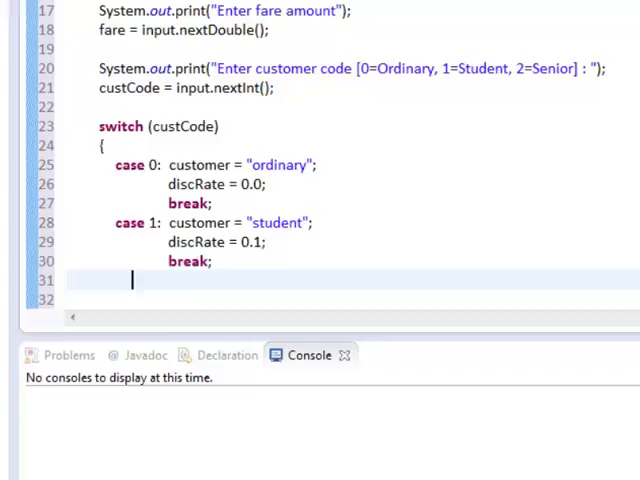
Add case 2 ("senior citizen", 0.2) with break and a default setting customer = "invalid code"
{"action": "type", "text": "case 2: customer = \"senior citizen\";"}
{"action": "left_click", "coordinate": [352, 300]}
{"action": "type", "text": "discRate"}
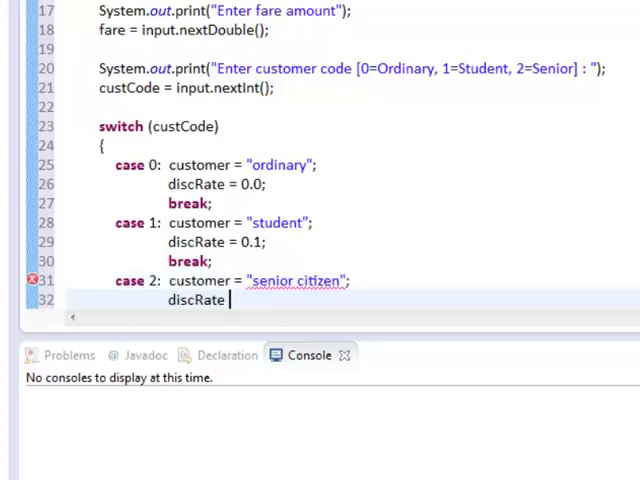
{"action": "type", "text": "="}
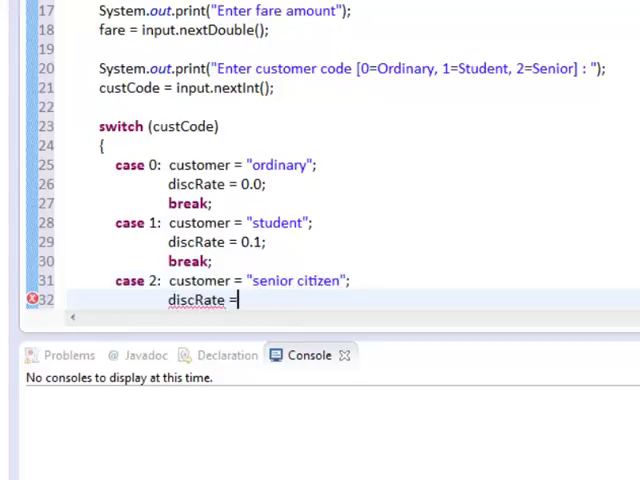
{"action": "type", "text": "0."}
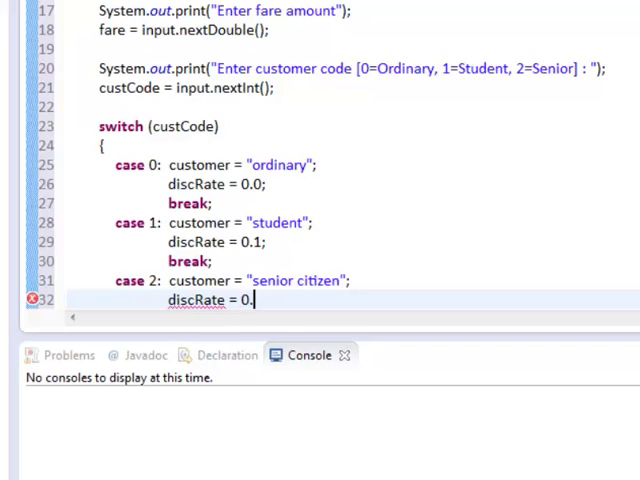
{"action": "type", "text": "2;"}
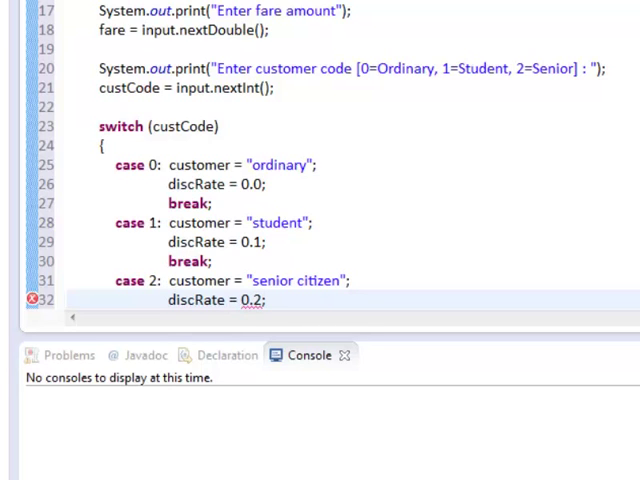
{"action": "type", "text": "break;"}
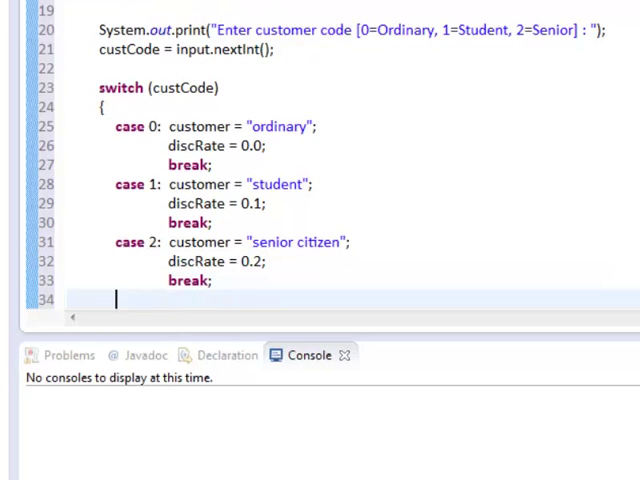
{"action": "type", "text": "default: customer"}
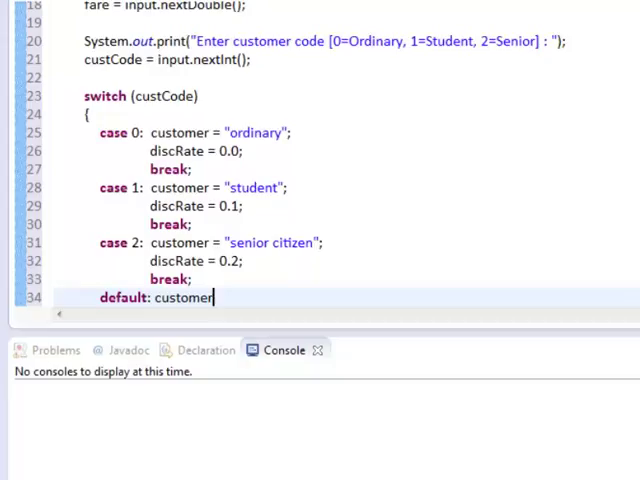
{"action": "type", "text": "="}
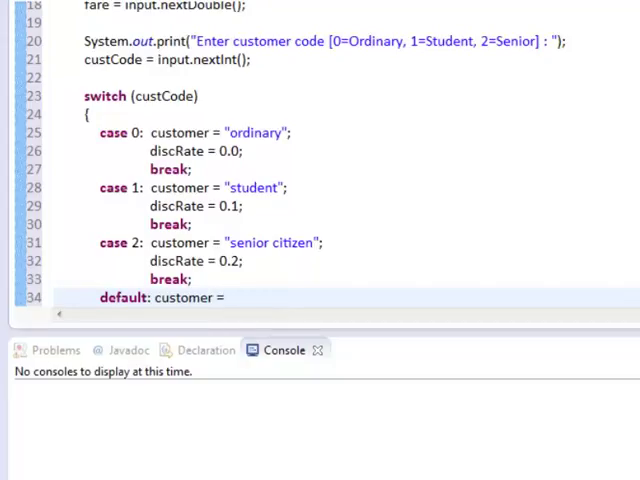
{"action": "type", "text": "\"invalid code\";"}
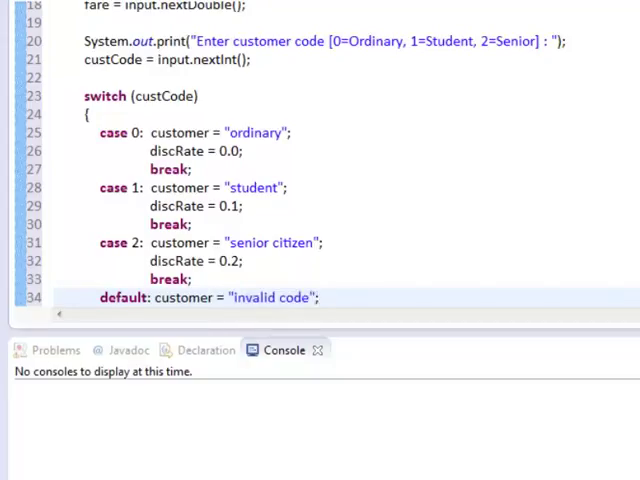
{"action": "scroll", "scroll_direction": "down", "scroll_amount": 3}
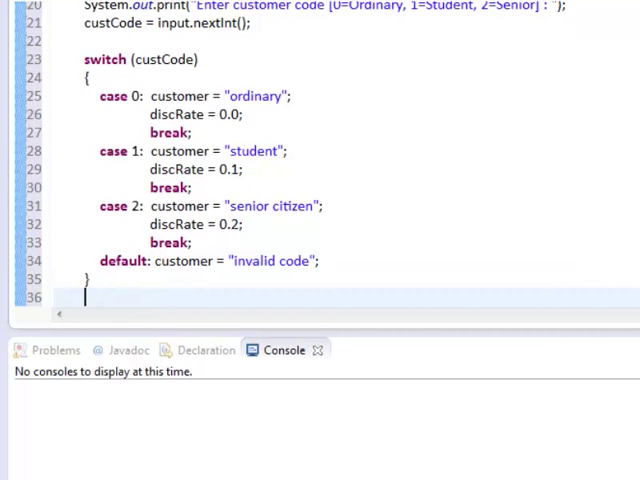
Under a compute comment, set discount = fare * discRate and netFare = fare - discount, declaring both as 0.0
{"action": "type", "text": "//Com"}
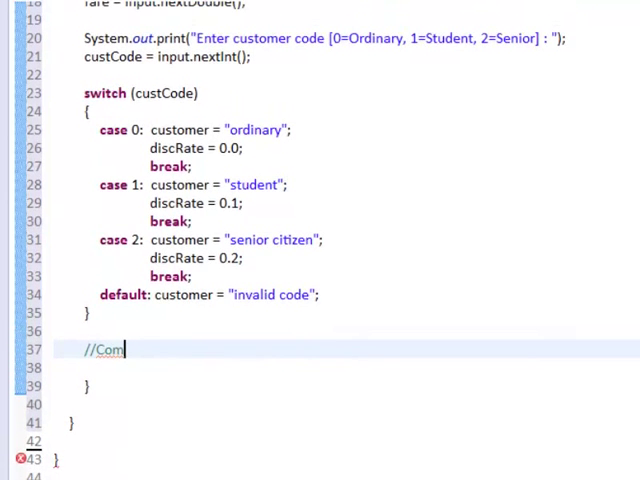
{"action": "type", "text": "pute discount and net fare"}
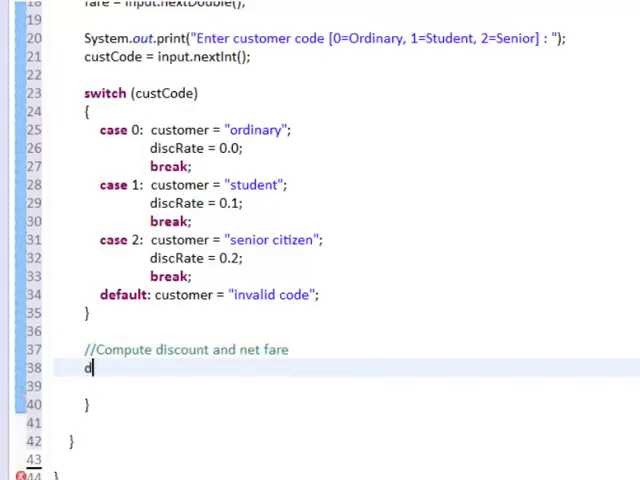
{"action": "type", "text": "iscount = fare * discRate;"}
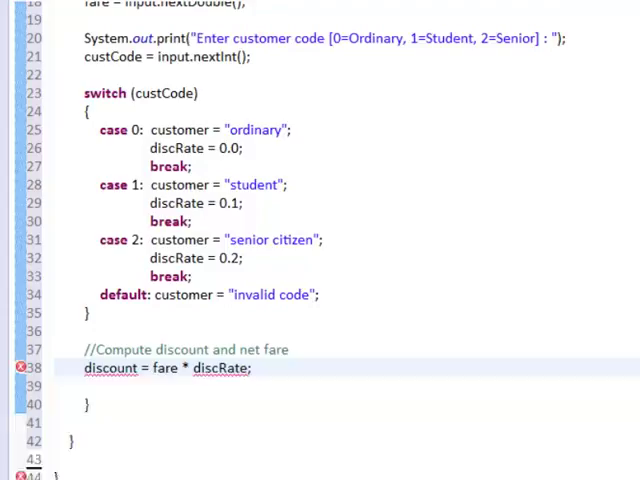
{"action": "type", "text": "ne"}
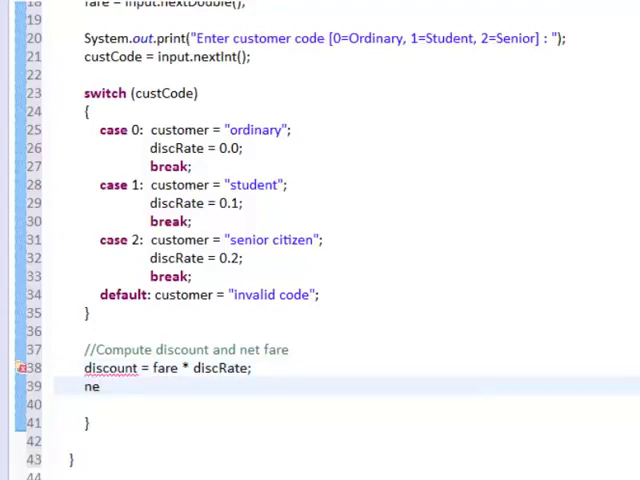
{"action": "type", "text": "tFare = fare - discount;"}
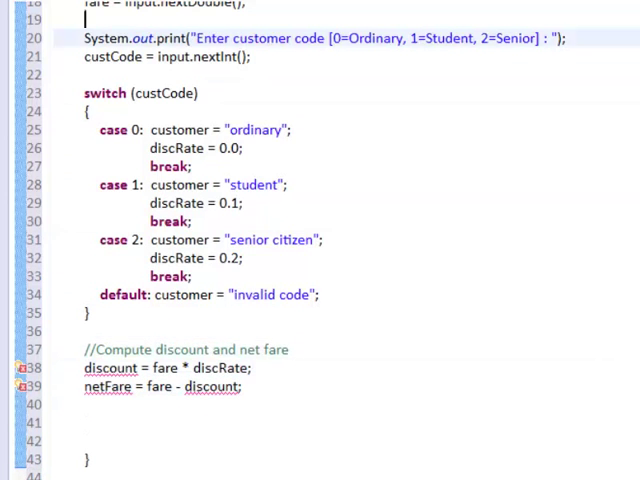
{"action": "scroll", "scroll_direction": "up", "scroll_amount": 3}
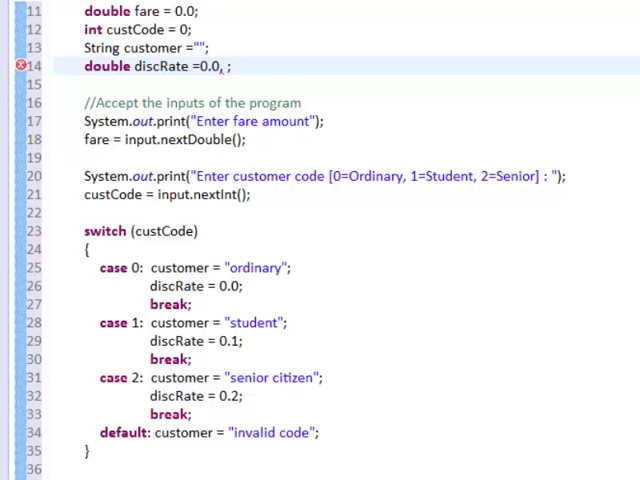
{"action": "type", "text": "discount = 0.0, netFare = 0.0"}
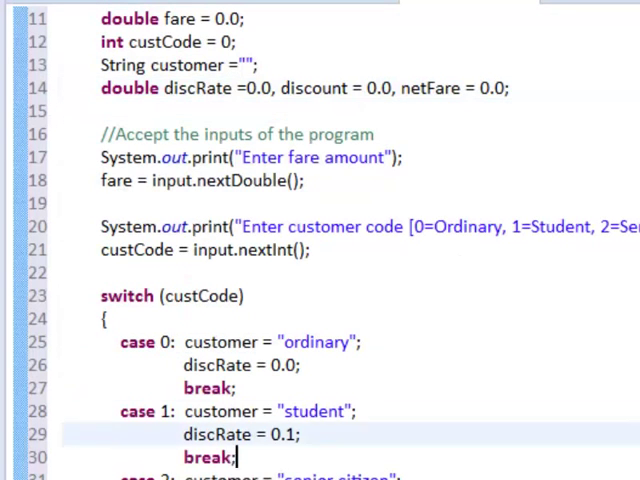
Under a //Display output comment, print "Fare is " with df.format(fare) plus " dollars"
{"action": "scroll", "scroll_direction": "down", "scroll_amount": 3}
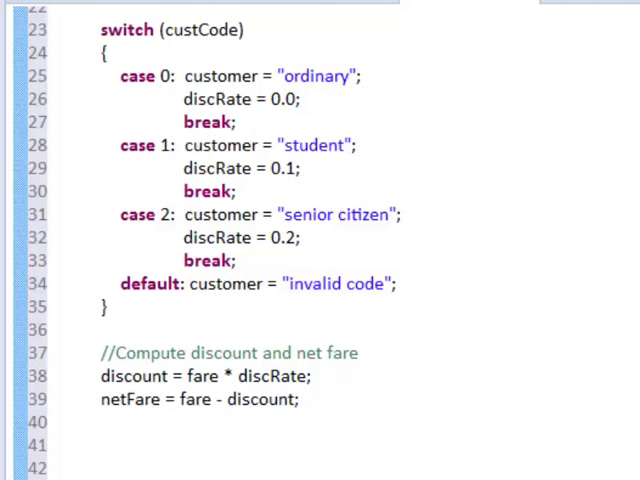
{"action": "scroll", "scroll_direction": "down", "scroll_amount": 3}
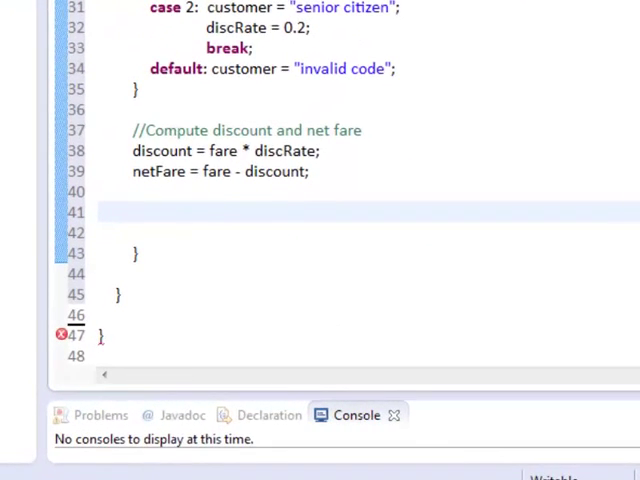
{"action": "type", "text": "//D"}
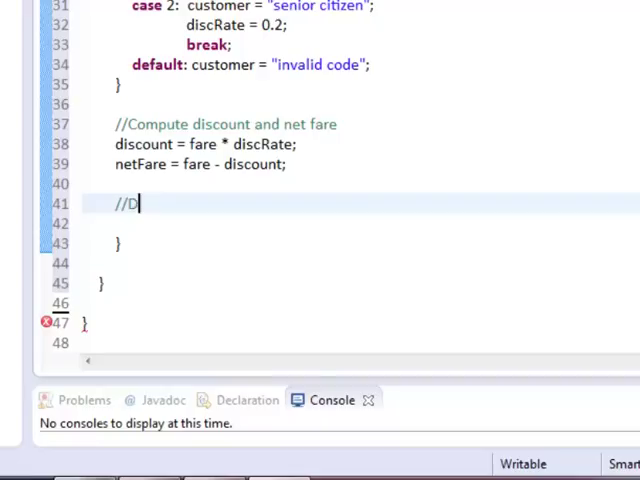
{"action": "type", "text": "isplay output"}
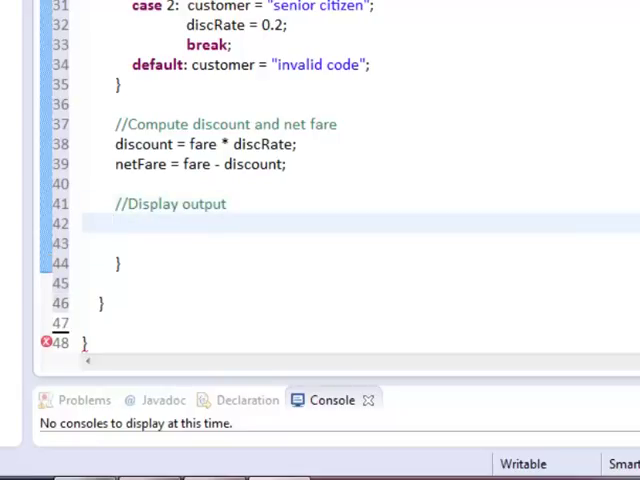
{"action": "type", "text": "Sys"}
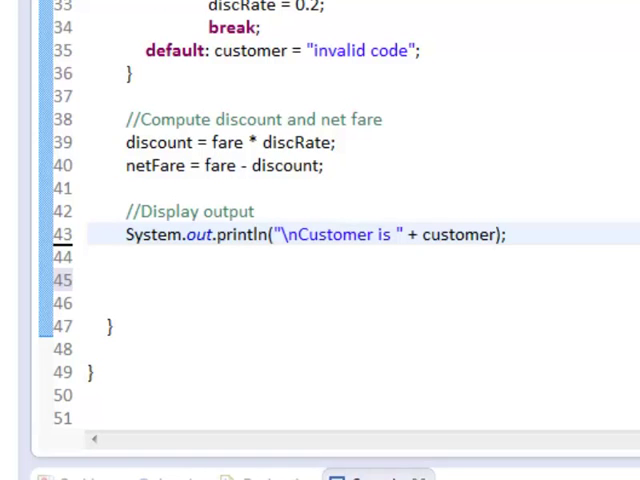
{"action": "type", "text": "System"}
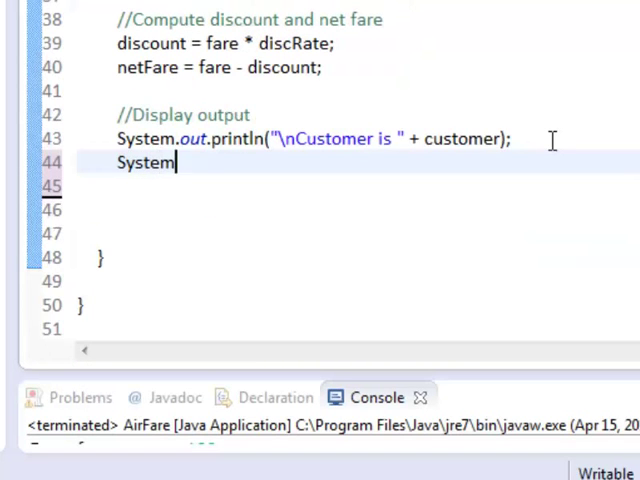
{"action": "type", "text": ".out.println(\"Fare is \" + df"}
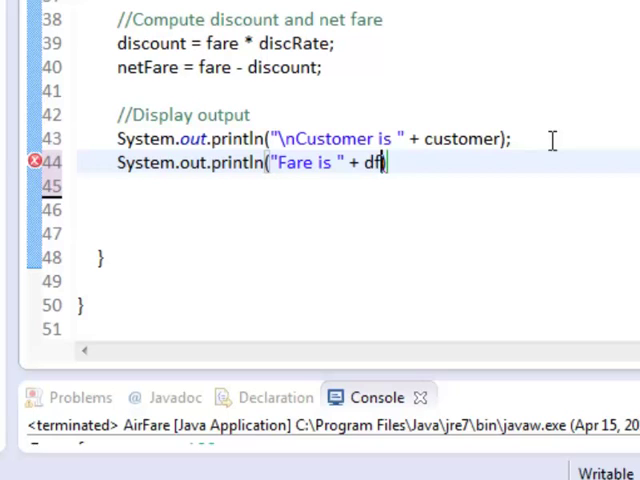
{"action": "type", "text": ".format(fare"}
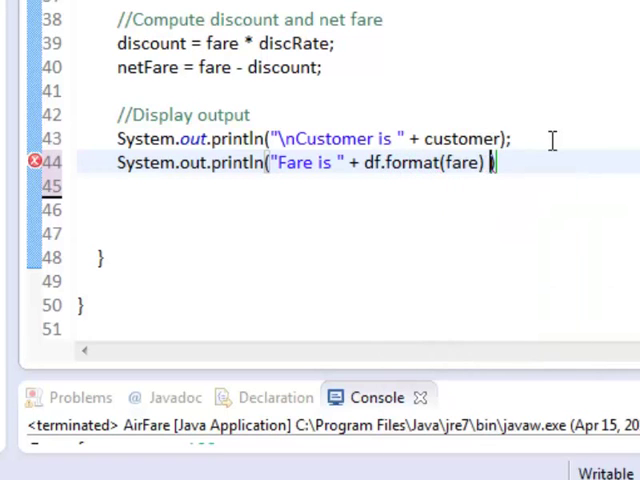
{"action": "type", "text": "+ \" \""}
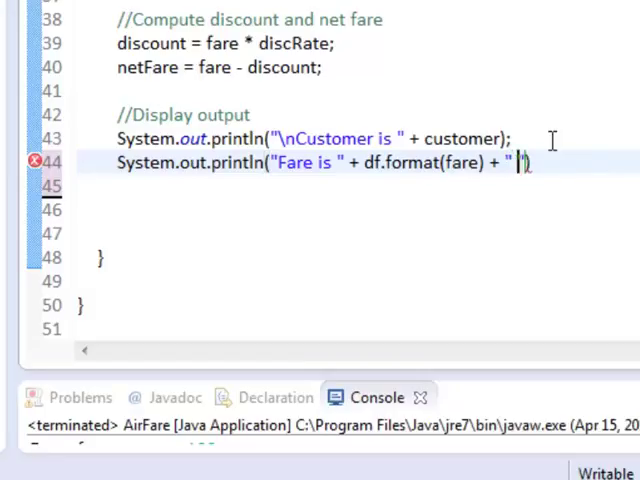
{"action": "type", "text": "dollars\");"}
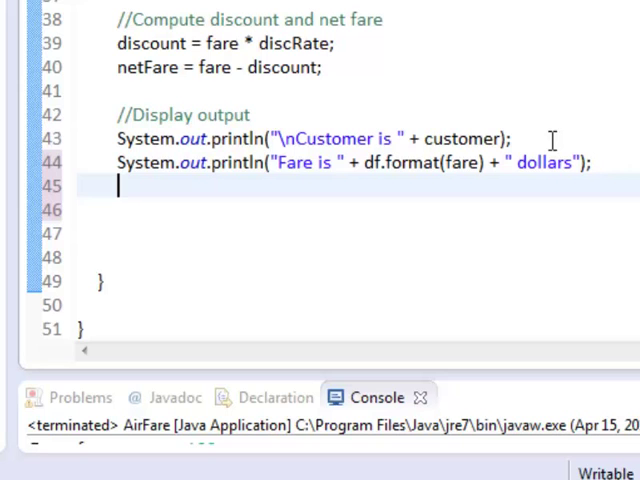
Print the discount and net fare lines using df.format(discount) and df.format(netFare) plus " dollars"
{"action": "type", "text": "System.out.println(\"Discount is \" + df"}
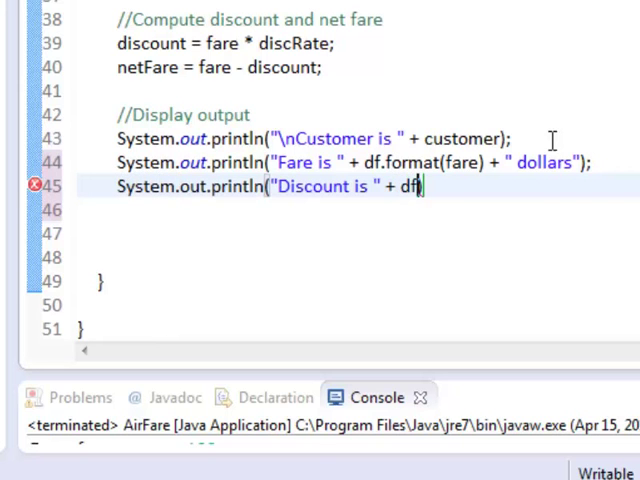
{"action": "type", "text": ".format(discount) + )"}
{"action": "left_click", "coordinate": [370, 210]}
{"action": "type", "text": "System.out.println(\"\\nNet fare is "}
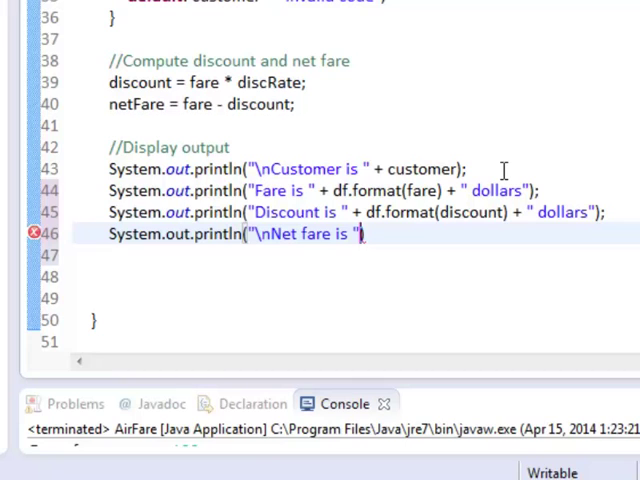
{"action": "type", "text": "+ )"}
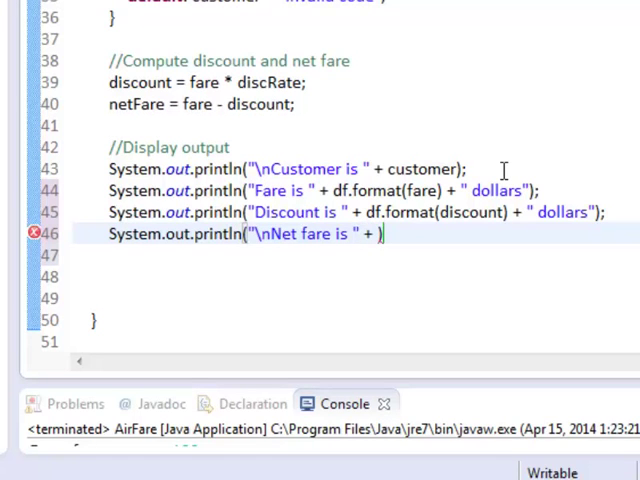
{"action": "type", "text": "df.format(netFare) + \" dollars\");"}
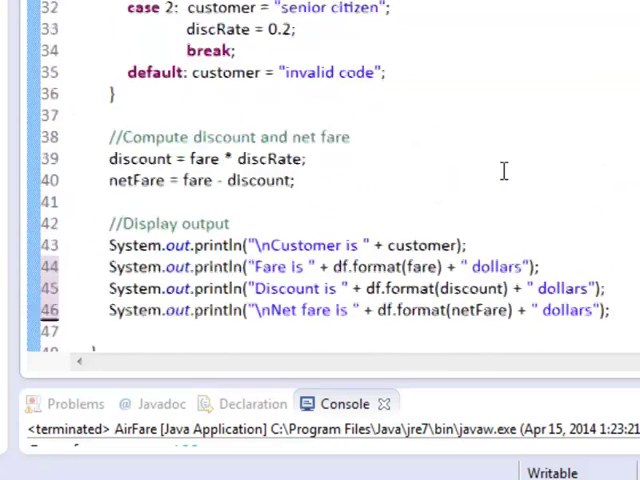
Review the completed AirFare code before launching it as a Java application
{"action": "scroll", "scroll_direction": "up", "scroll_amount": 3}
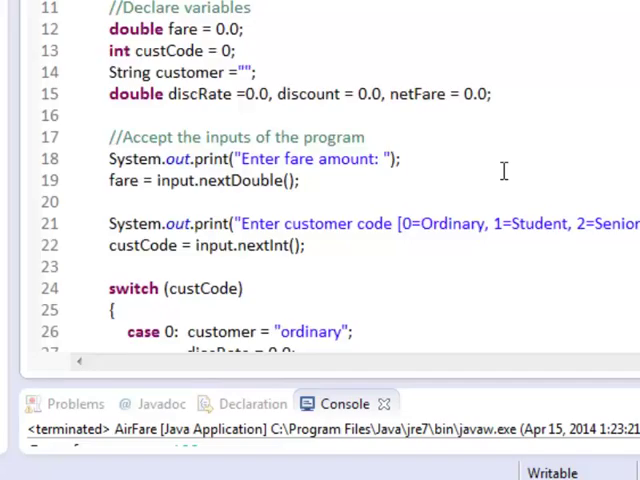
{"action": "scroll", "scroll_direction": "down", "scroll_amount": 3}
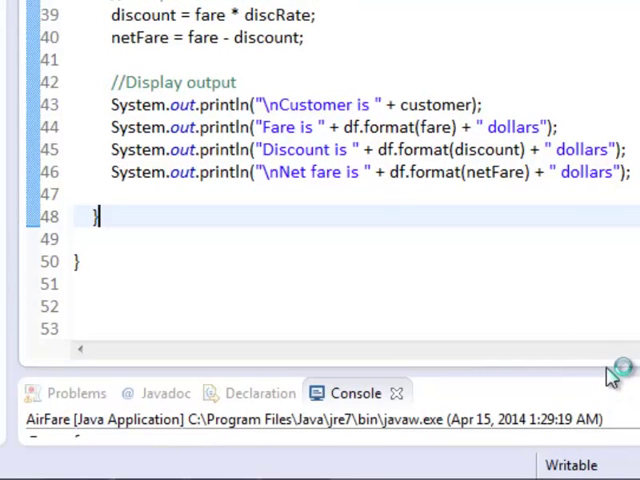
{"action": "mouse_move", "coordinate": [608, 378]}
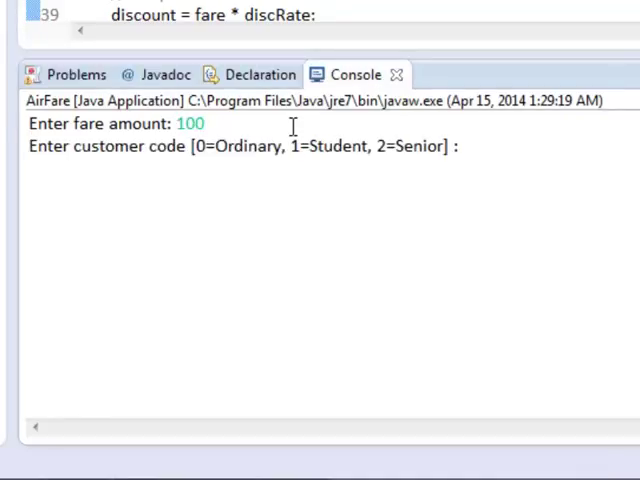
Enter 100 as the fare amount in the Console so the program asks for the customer code
{"action": "type", "text": "0"}
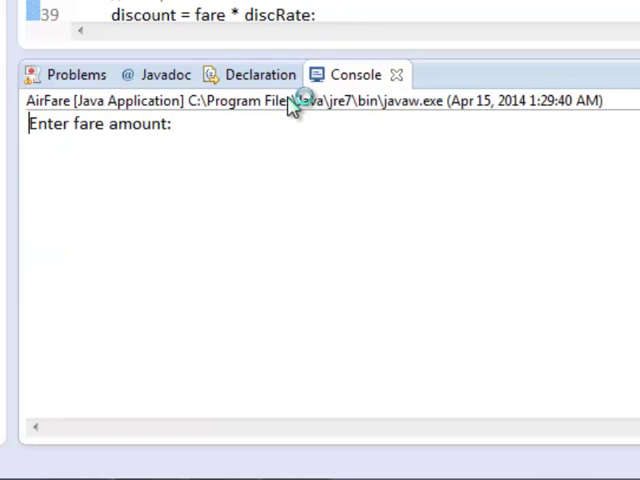
{"action": "type", "text": "100"}
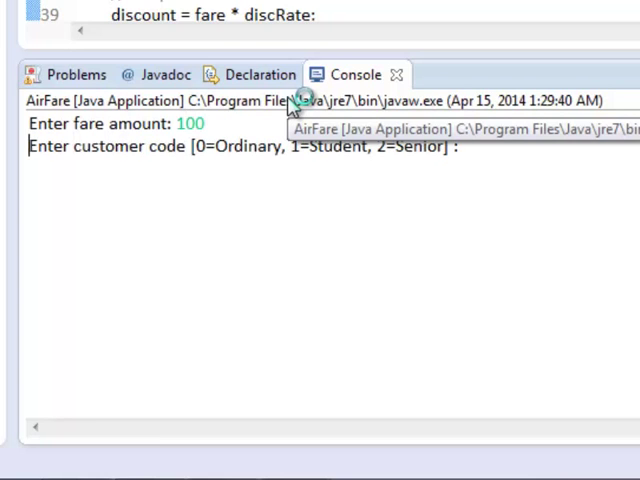
{"action": "type", "text": "1"}
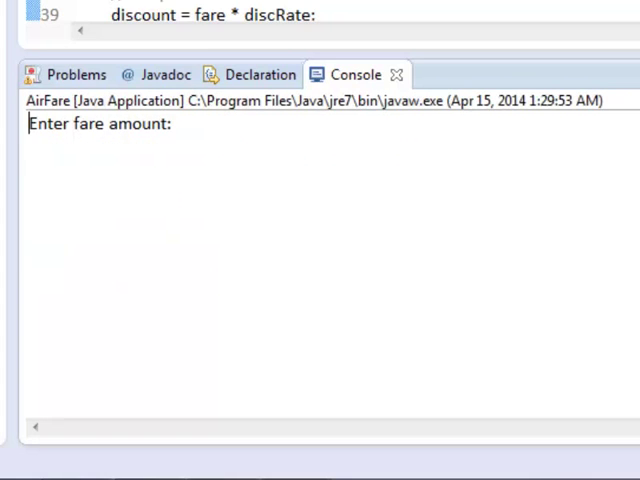
{"action": "type", "text": "10"}
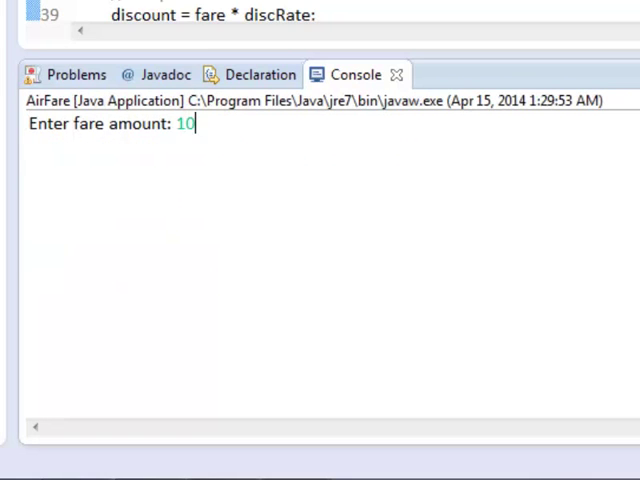
{"action": "type", "text": "0"}
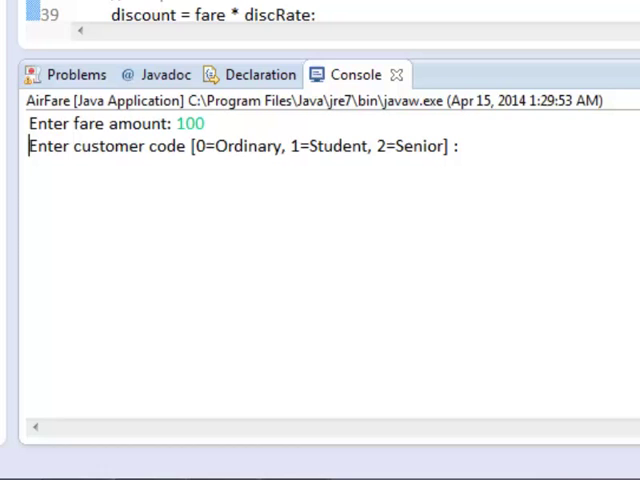